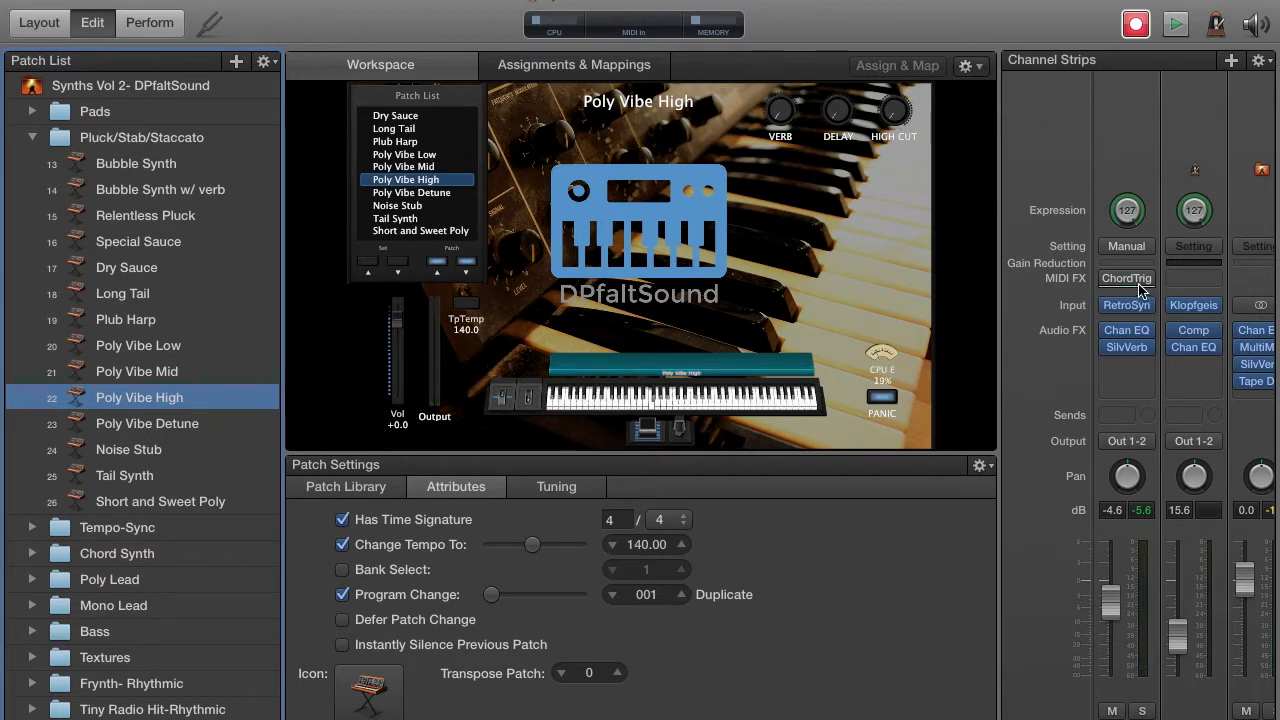
Insert an Arpeggiator MIDI effect in the slot after Chord Trigger.
left_click(1126, 278)
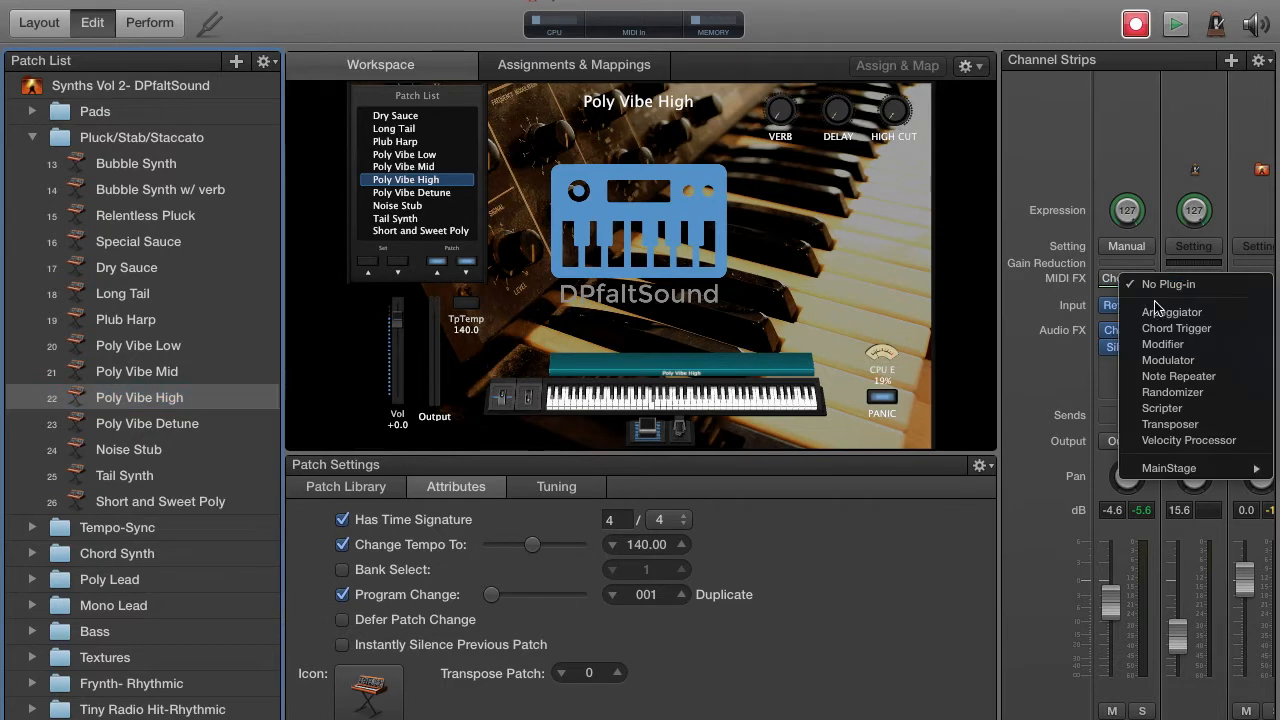
left_click(1172, 312)
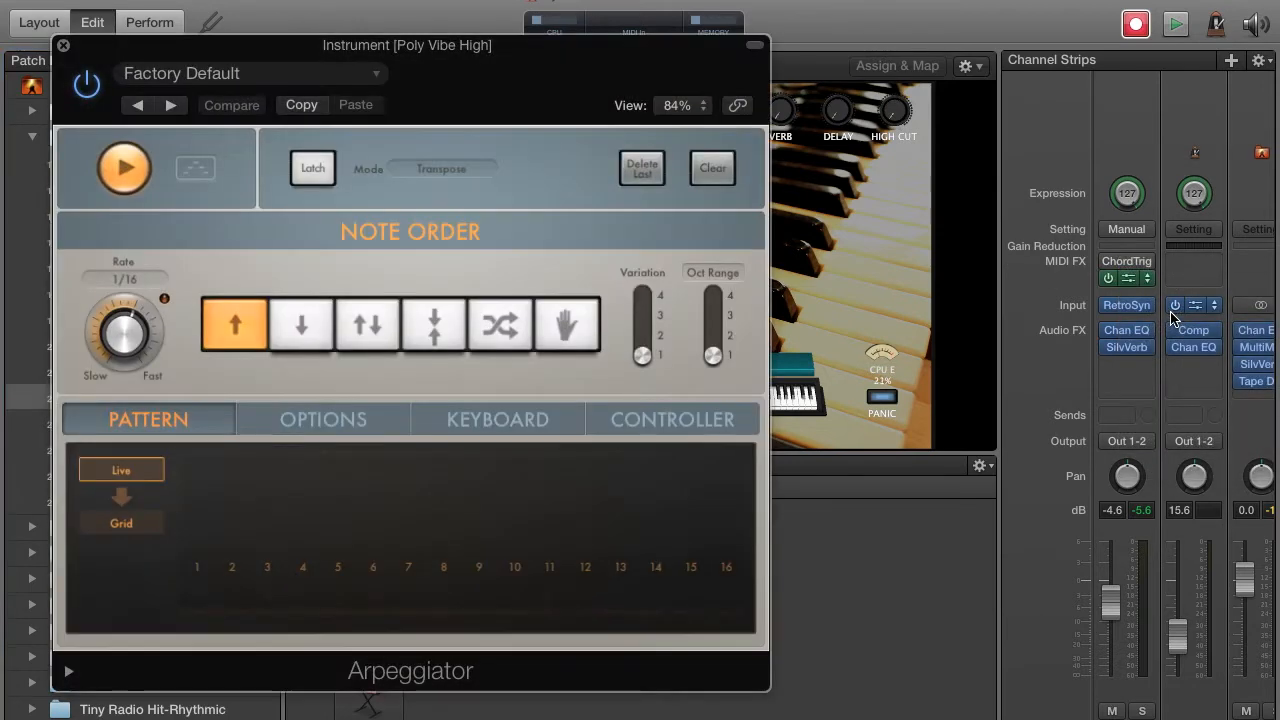
mouse_move(1192, 330)
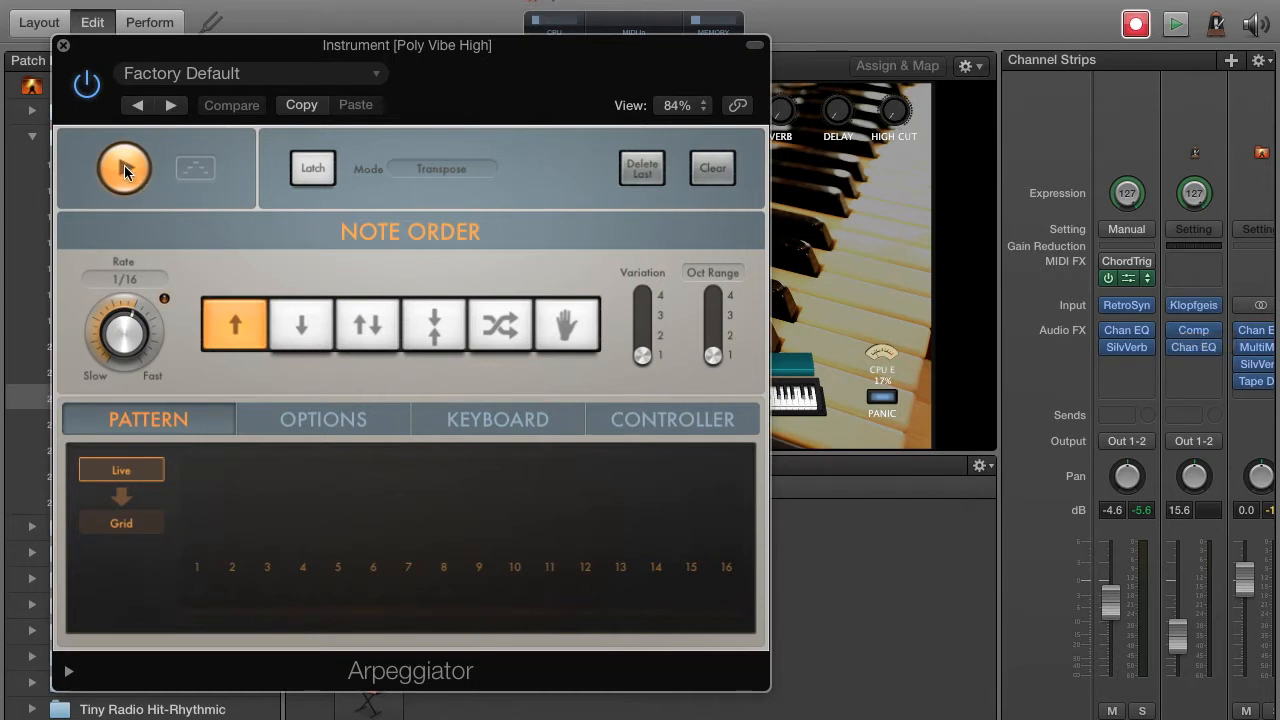
Audition the arpeggiator toggled off and on and with Latch on and off, then view its controller assignments.
left_click(124, 168)
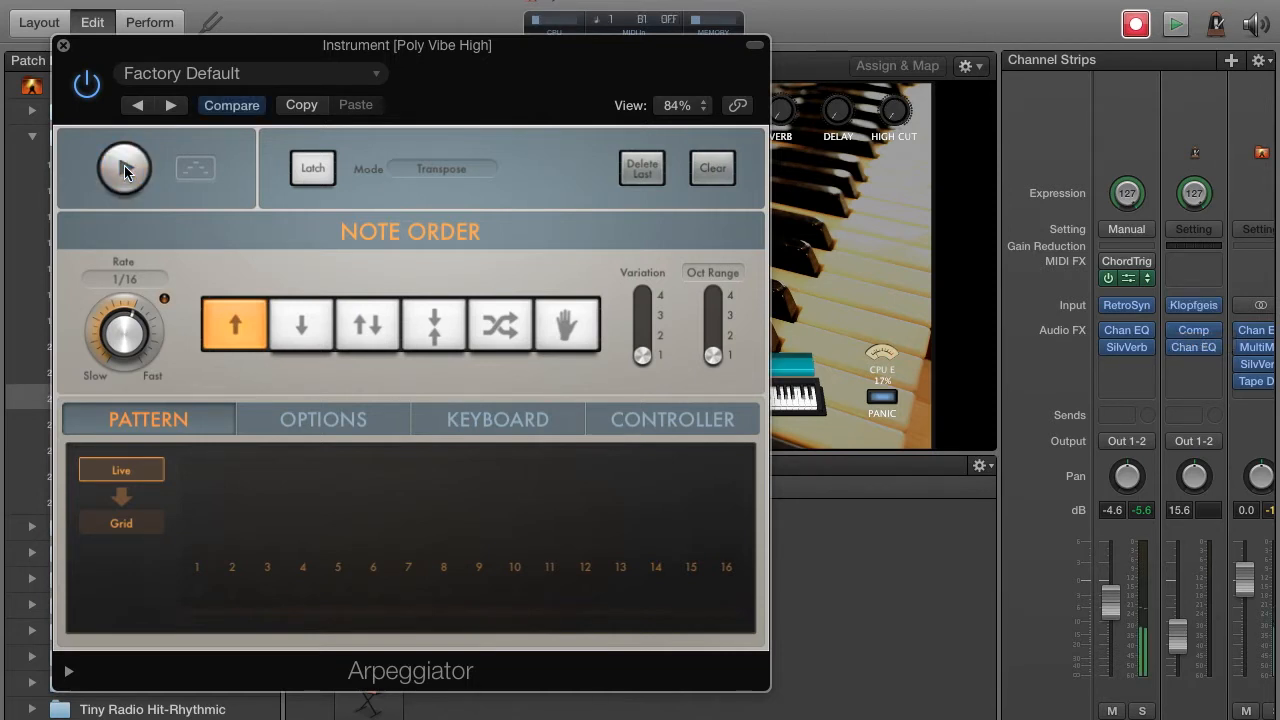
left_click(124, 168)
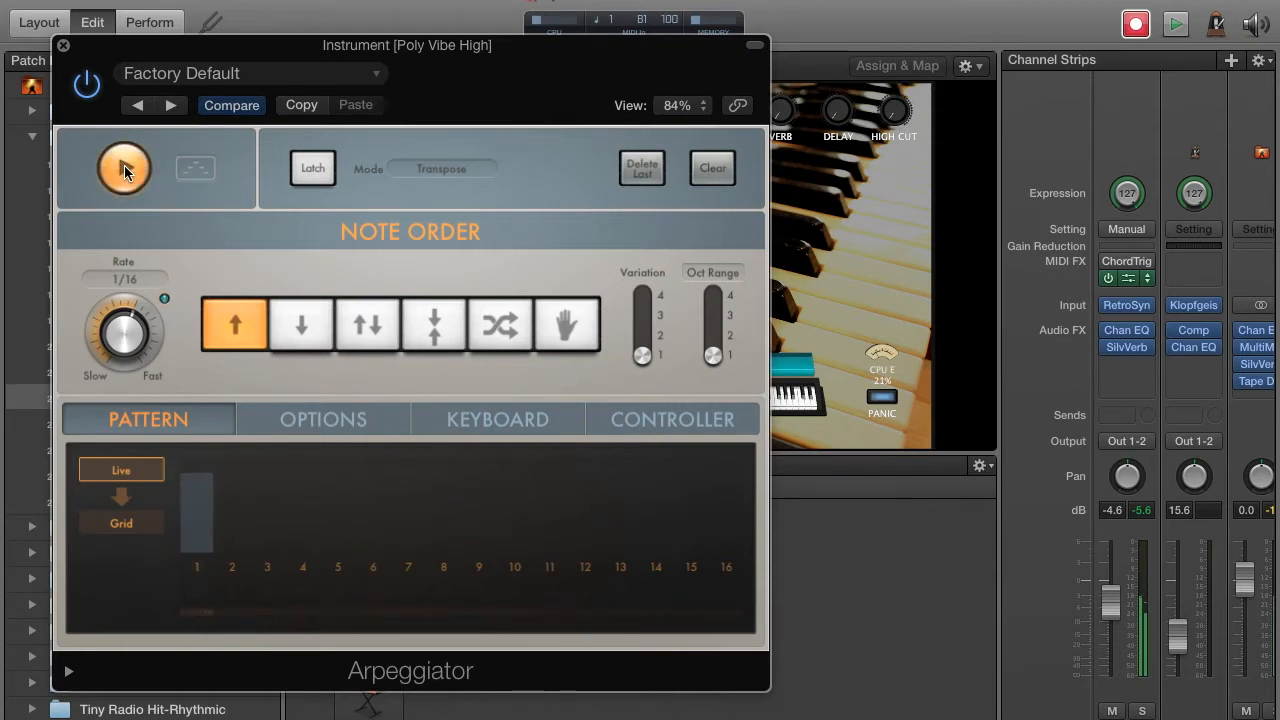
left_click(124, 168)
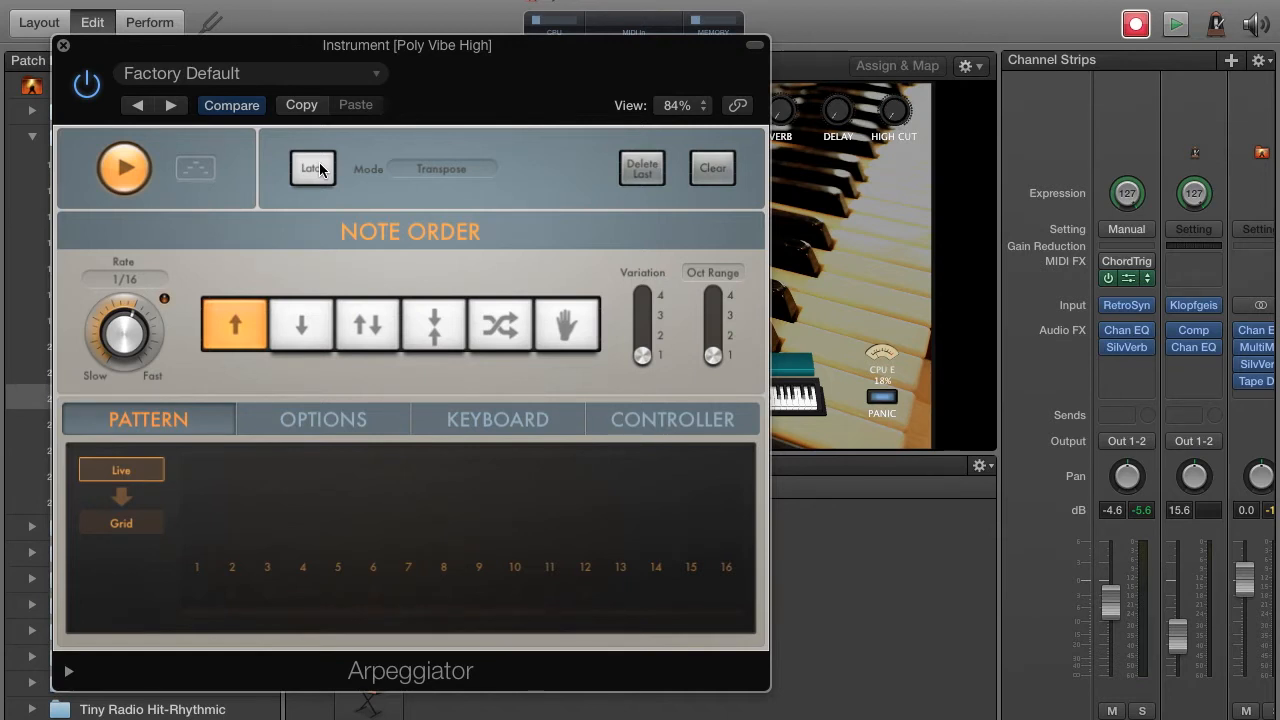
left_click(312, 168)
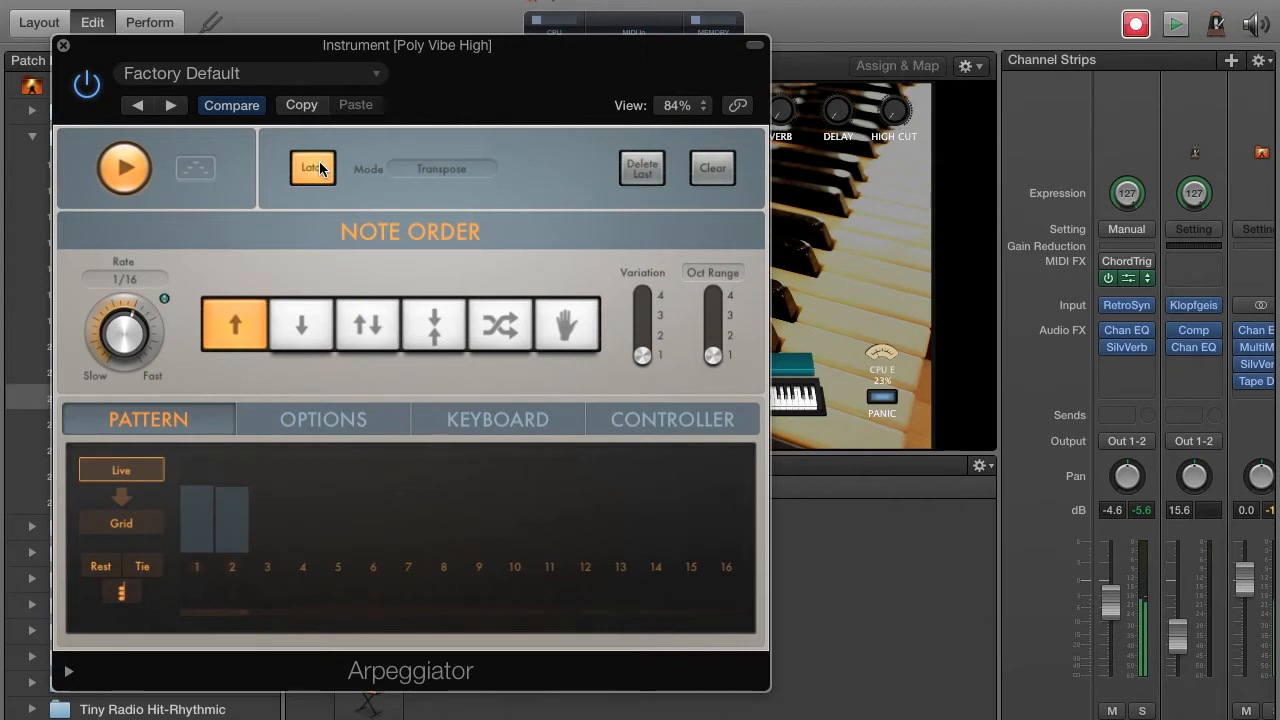
left_click(312, 168)
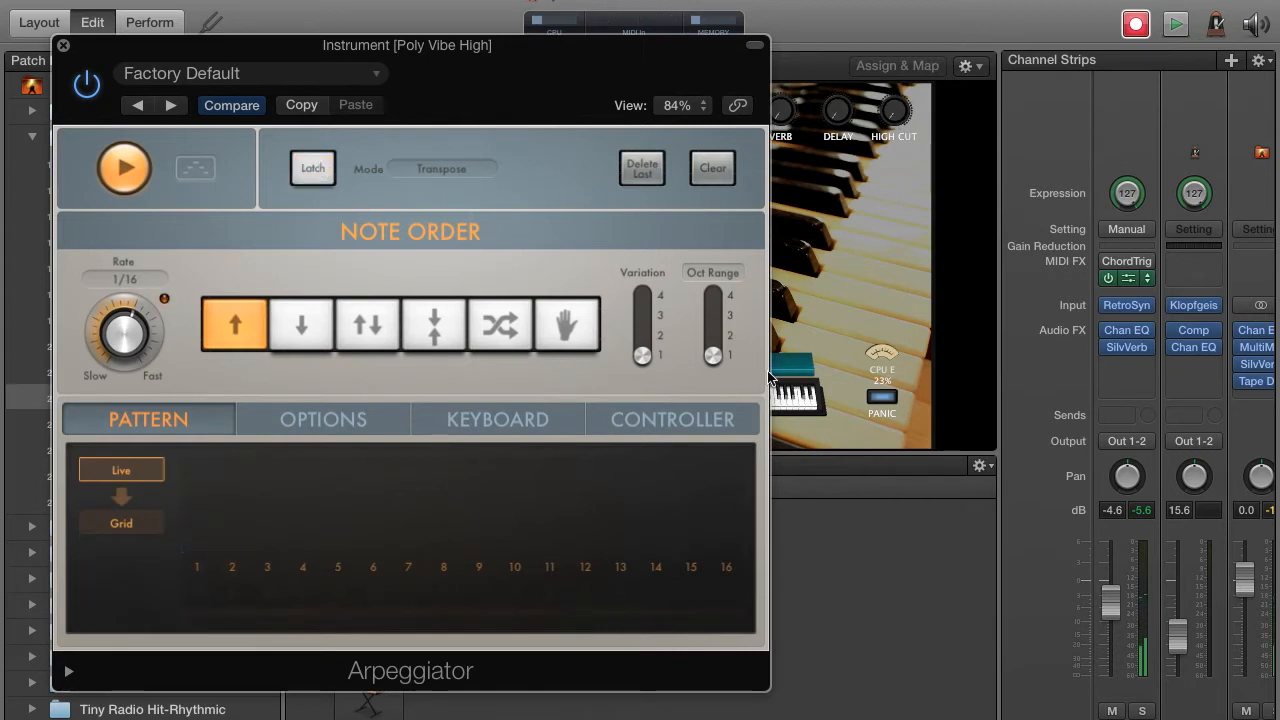
left_click(672, 420)
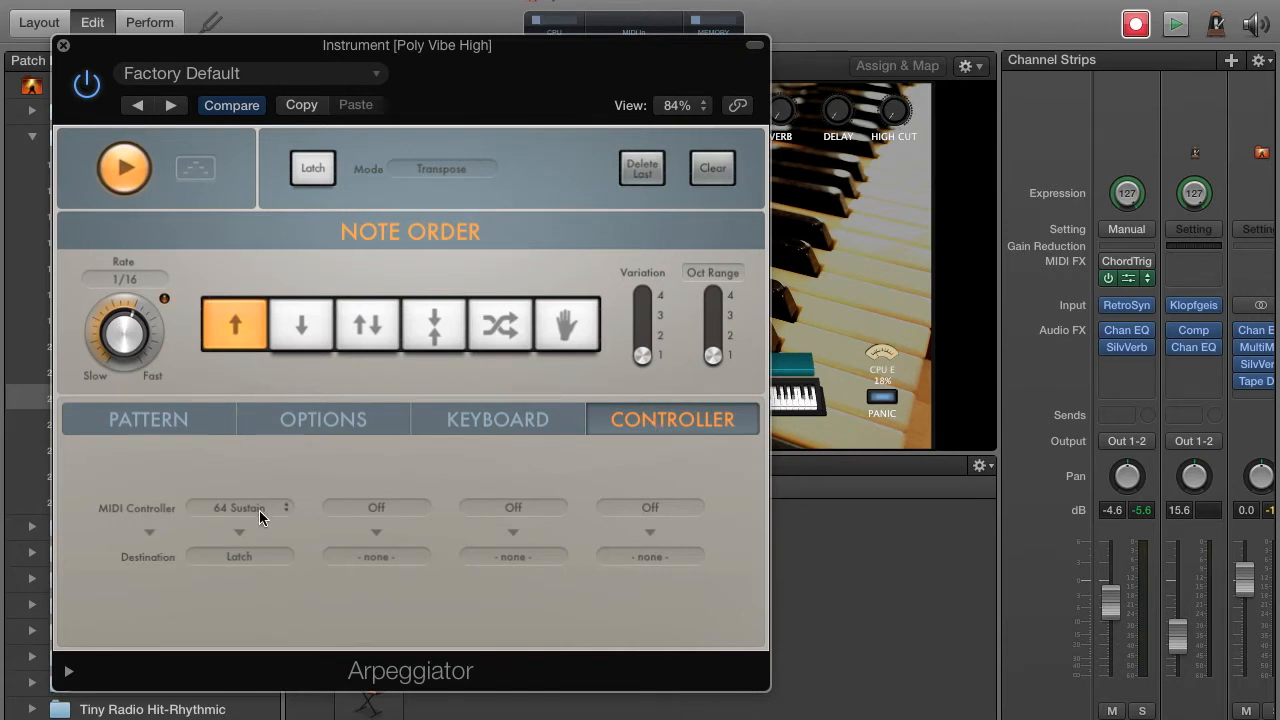
Assign no destination to the 64 Sustain controller and return to the Pattern view.
left_click(240, 556)
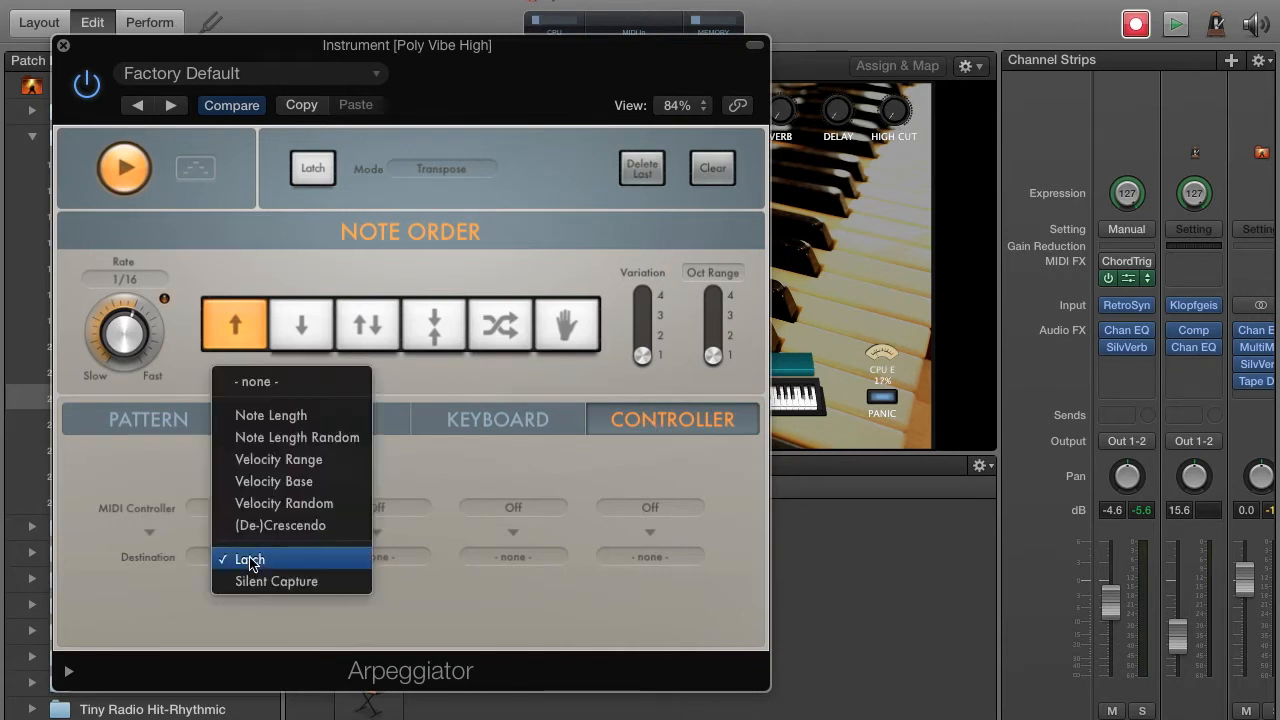
left_click(250, 560)
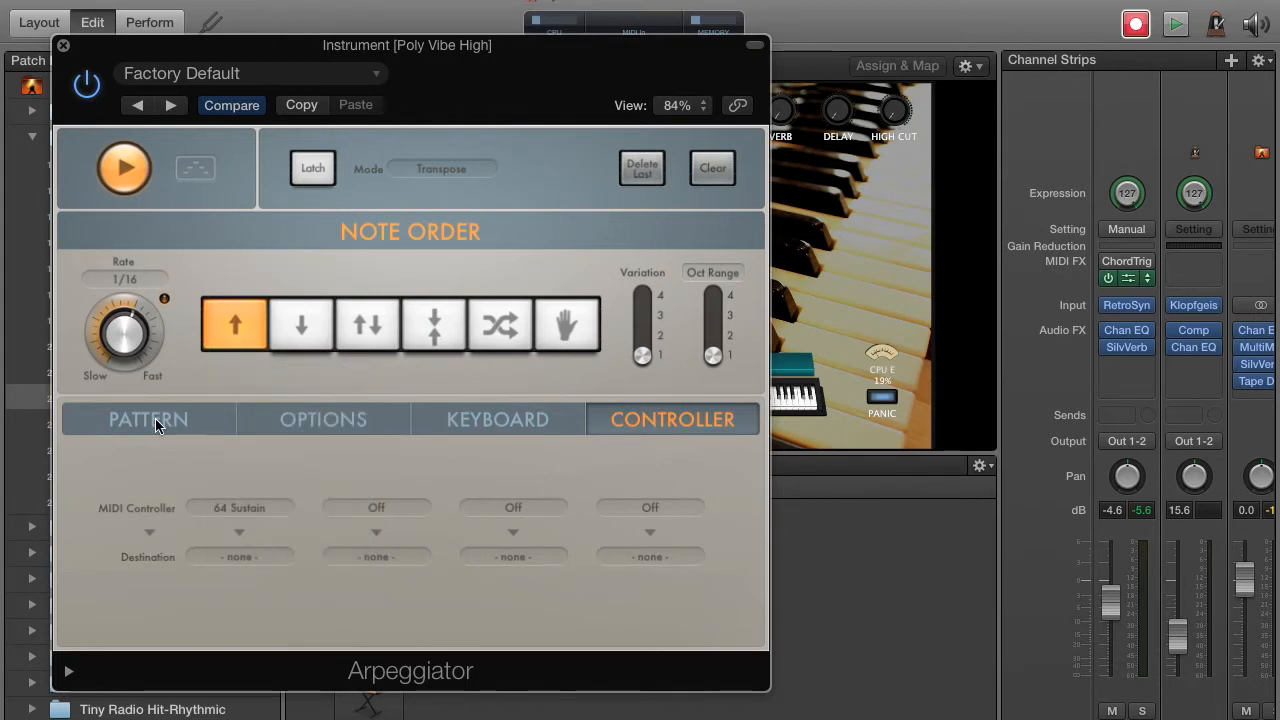
left_click(148, 420)
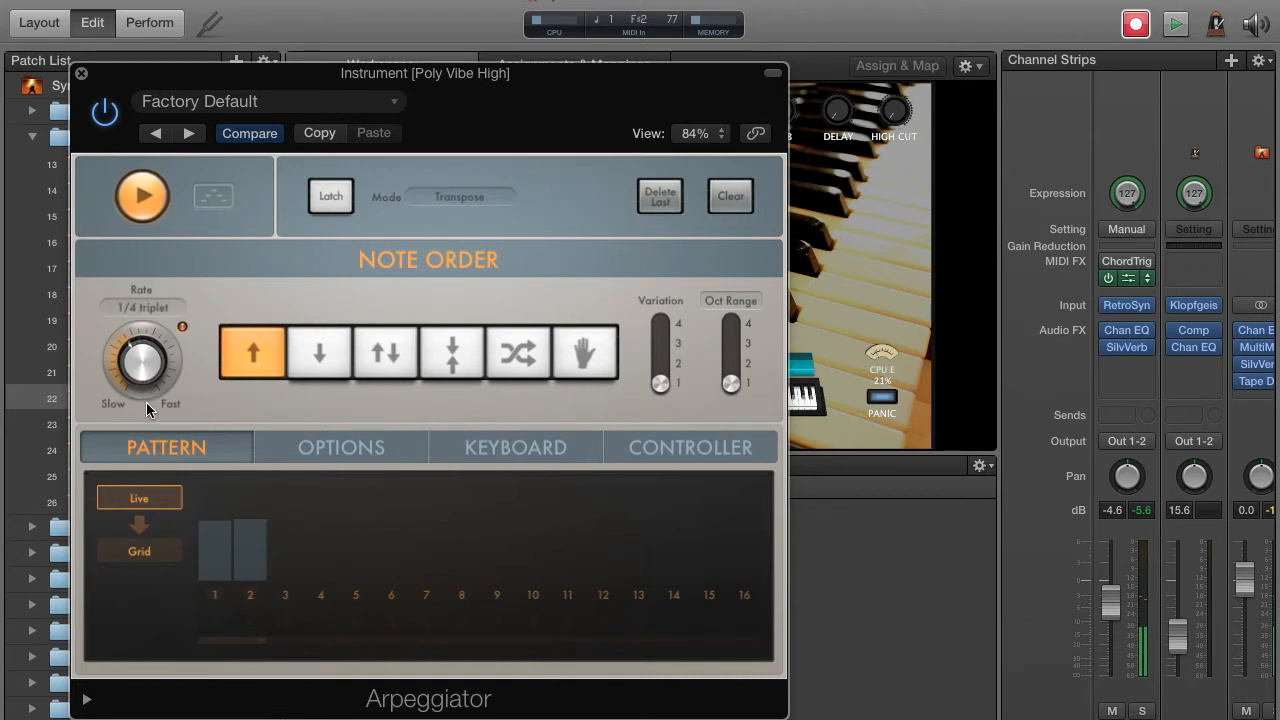
Sweep the Rate knob through faster values and settle it at 1/8 notes.
left_click_drag(140, 360, 140, 330)
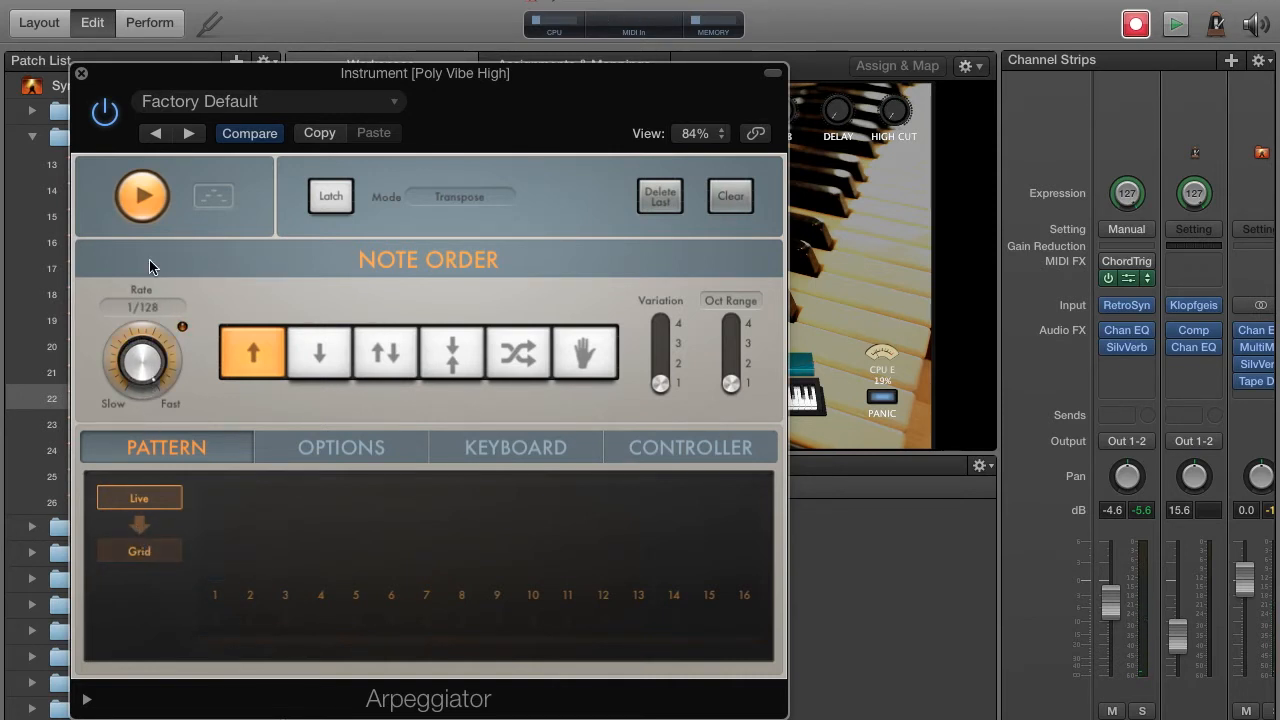
left_click_drag(142, 360, 150, 340)
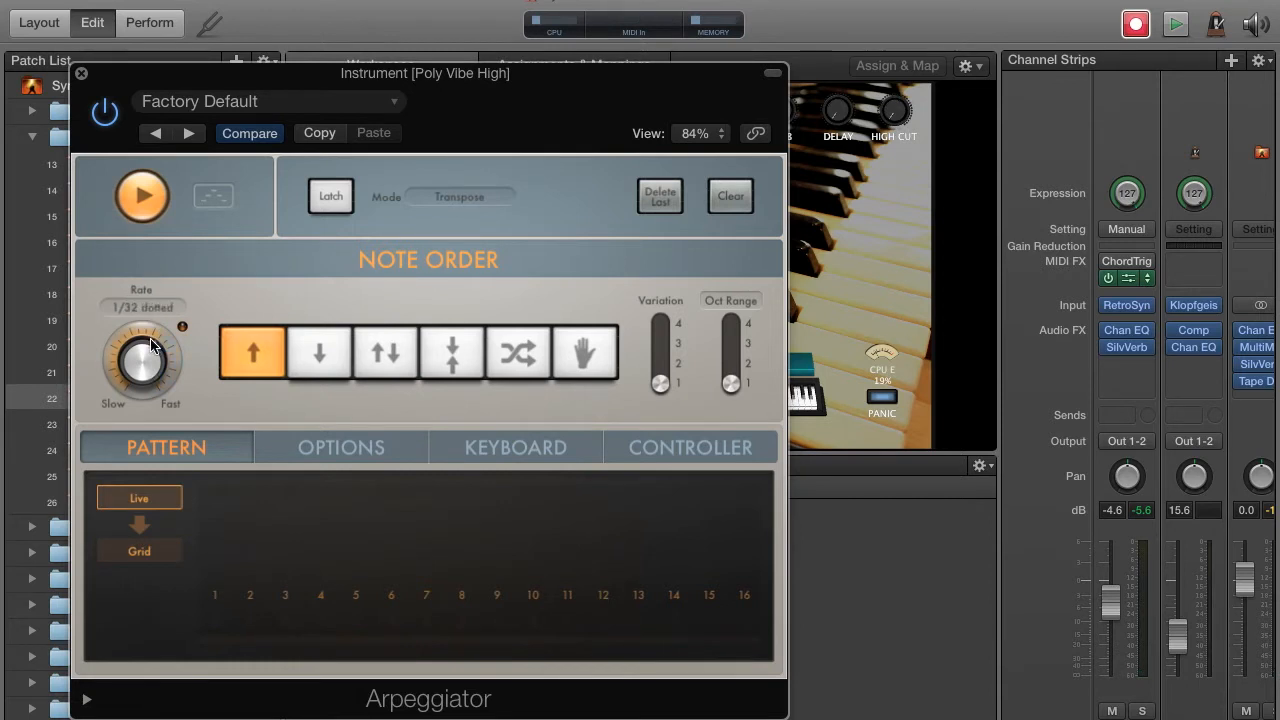
left_click_drag(140, 360, 140, 380)
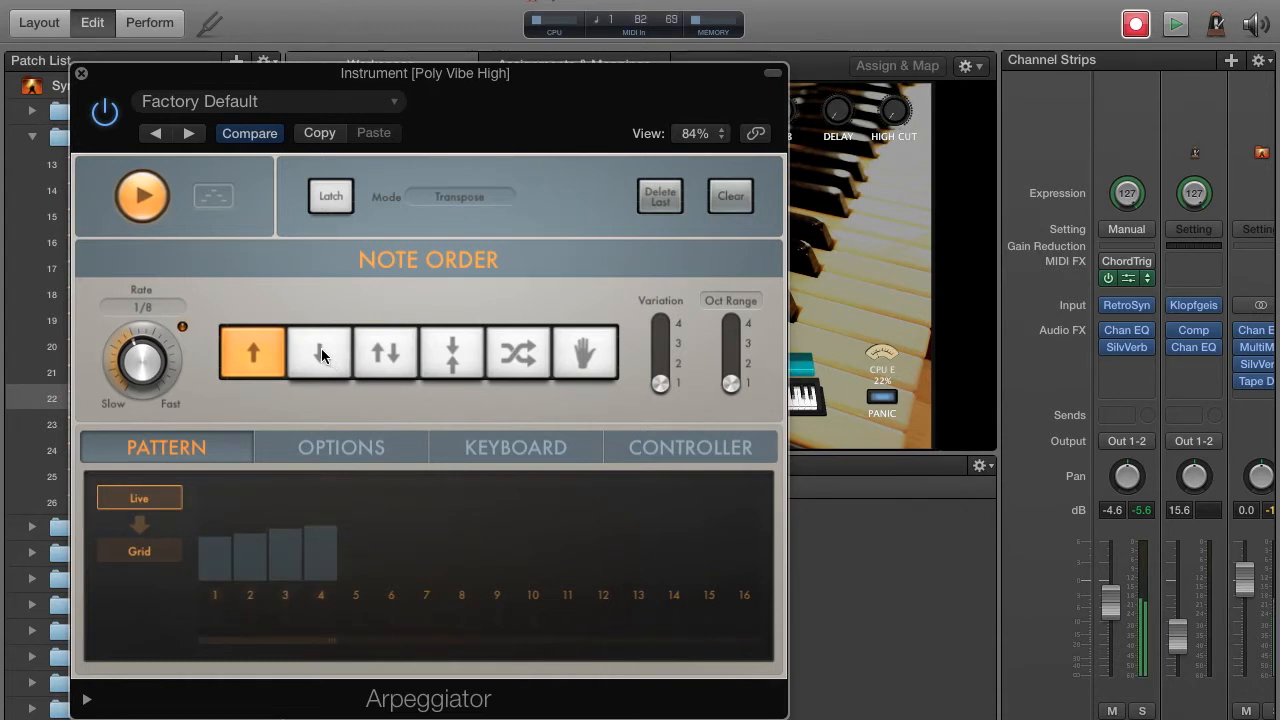
left_click(320, 352)
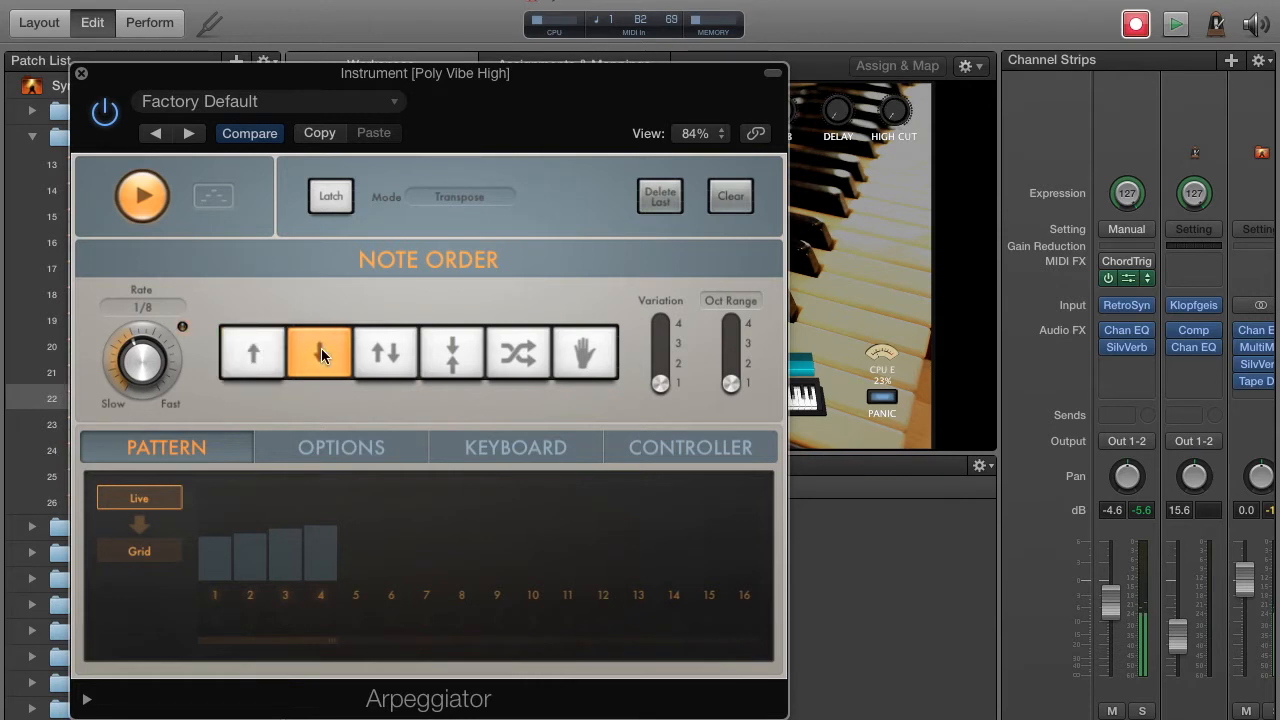
left_click(384, 352)
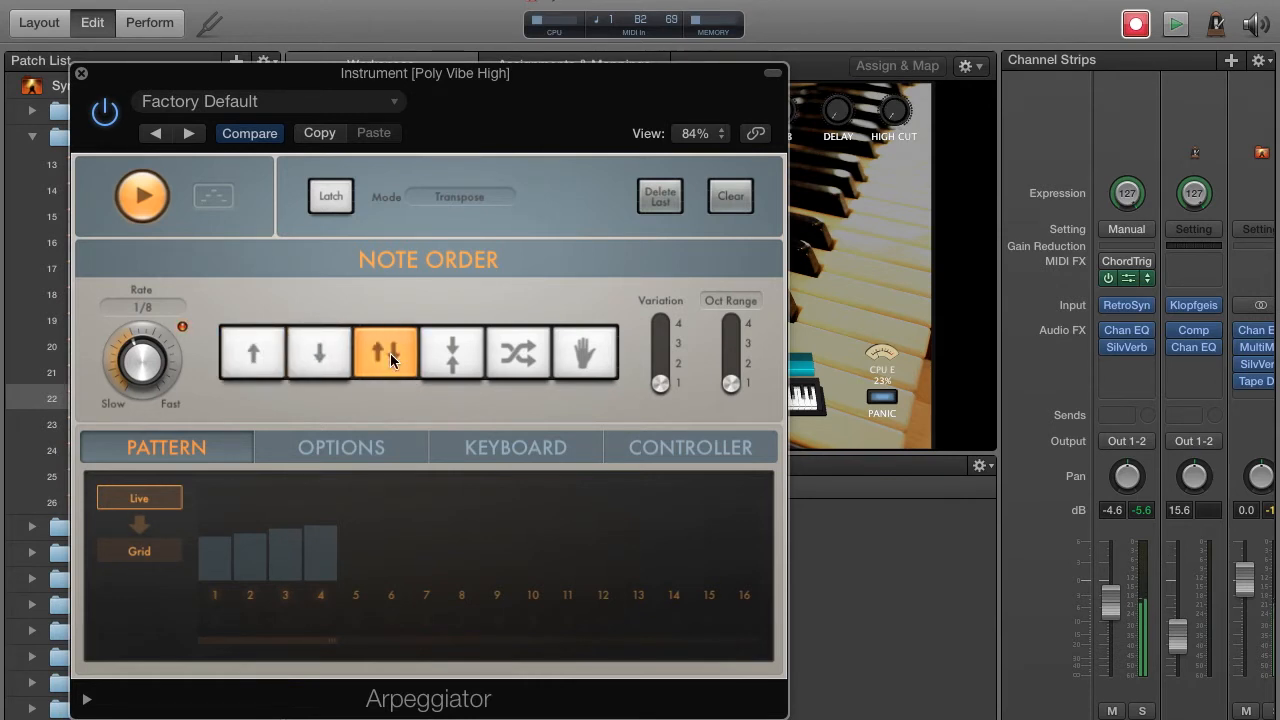
left_click(452, 352)
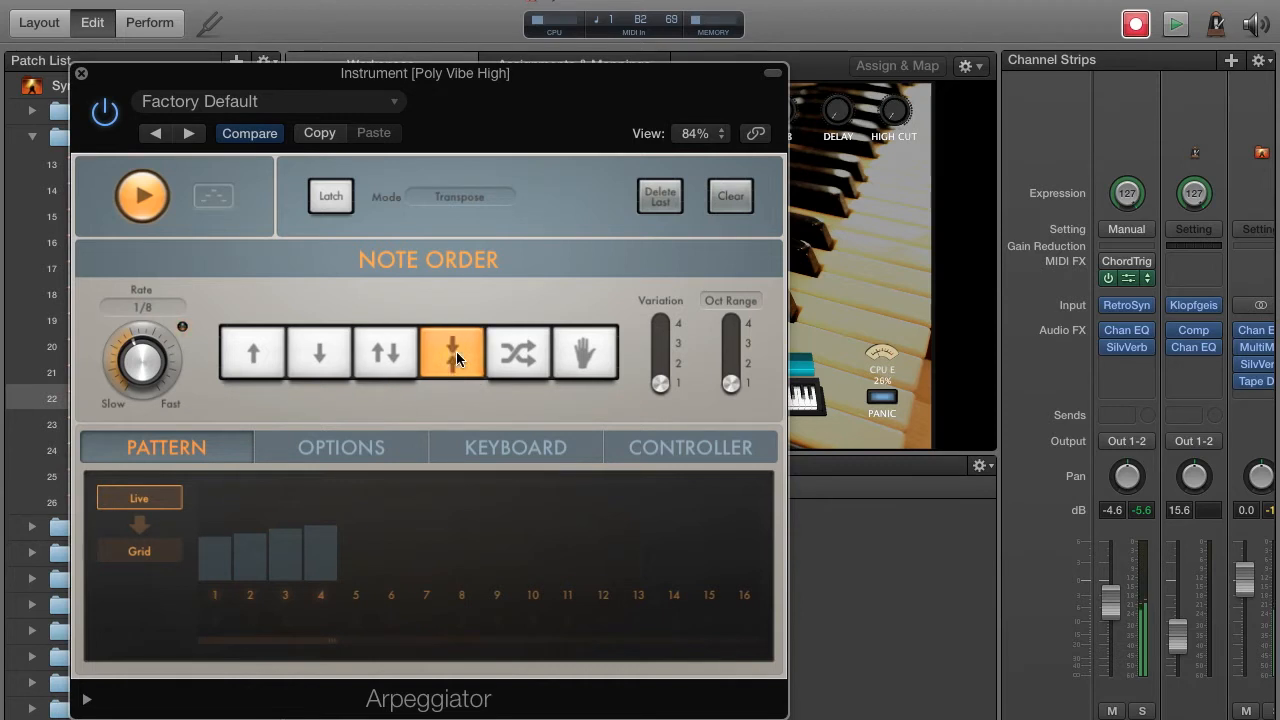
left_click(518, 352)
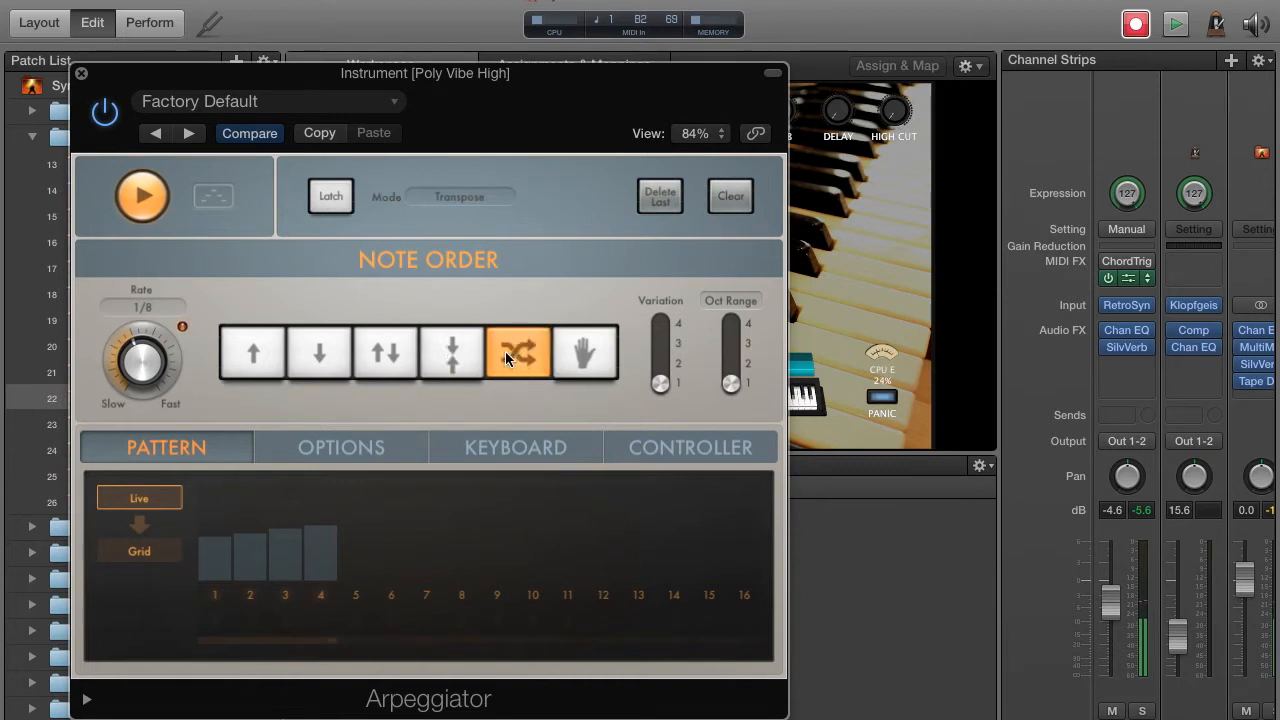
left_click(584, 352)
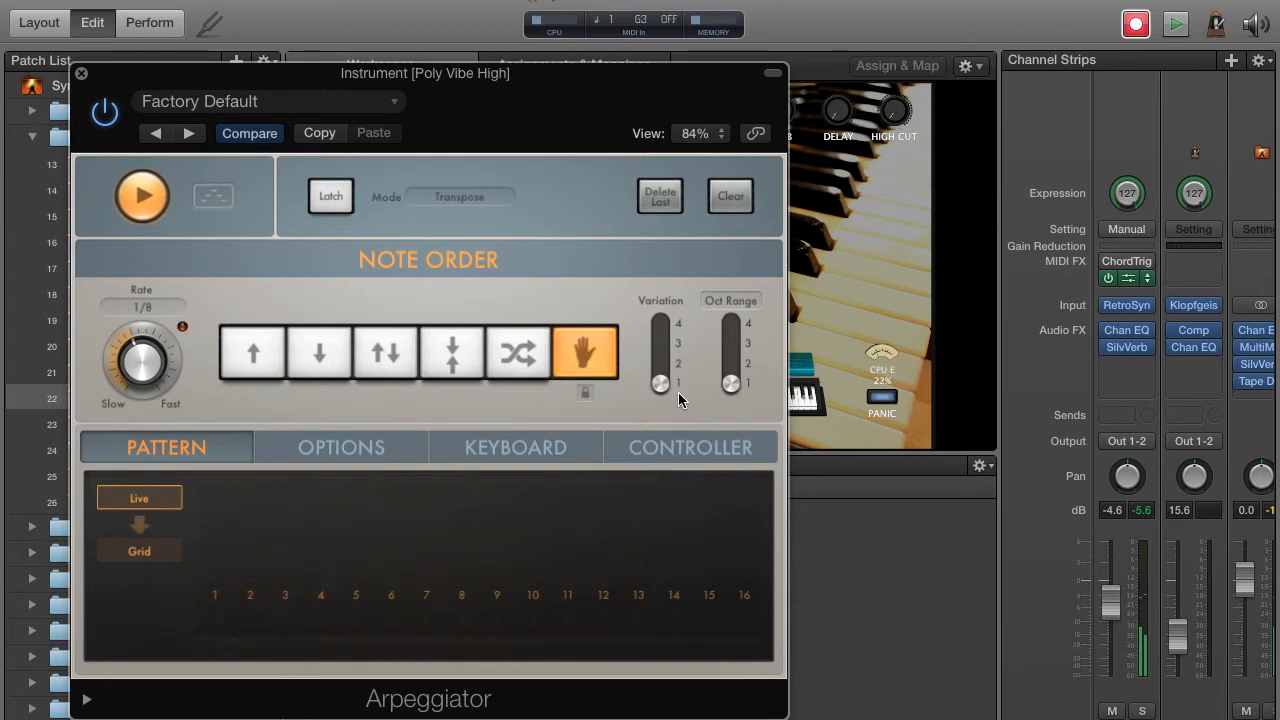
mouse_move(252, 352)
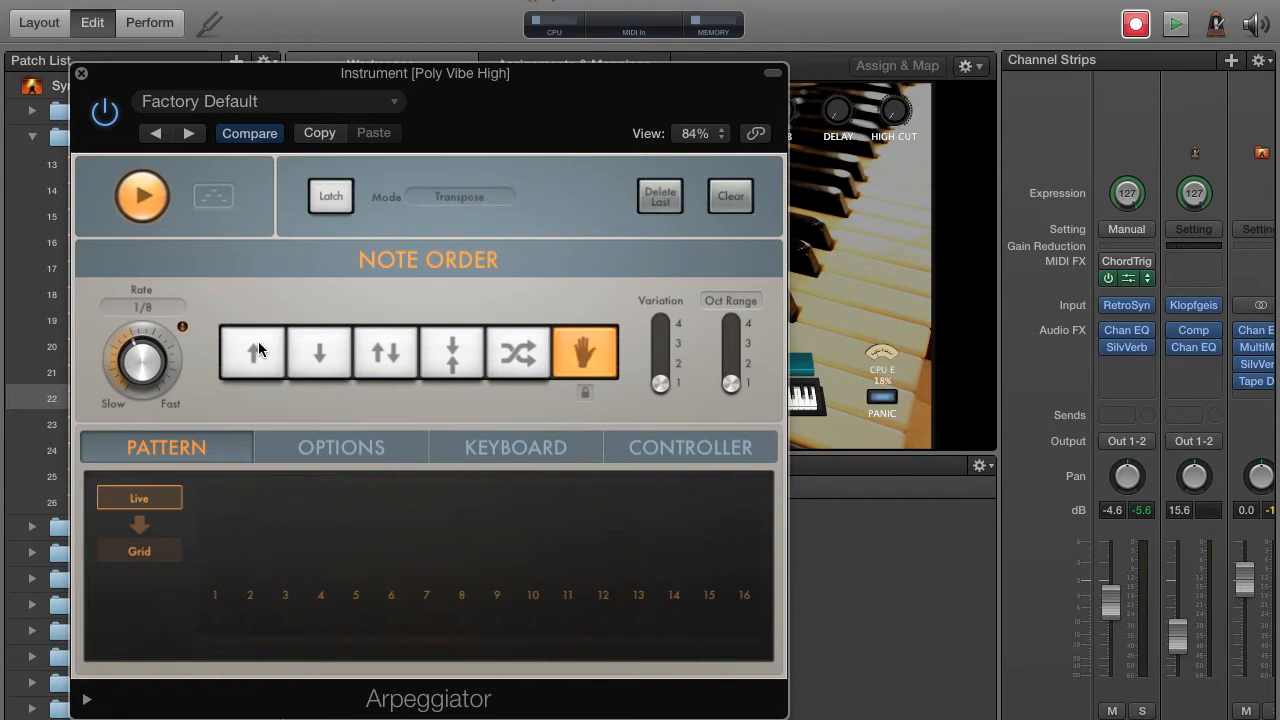
left_click(252, 352)
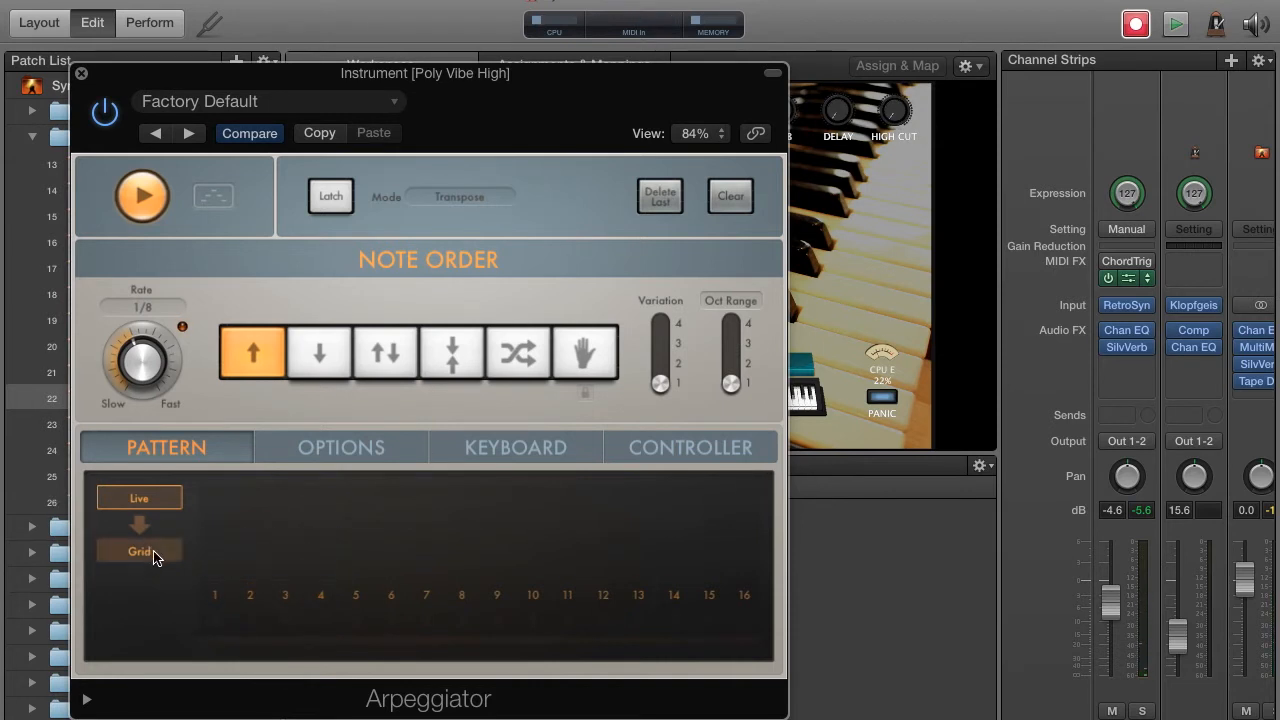
Switch the pattern to Grid, lengthen it, activate extra steps and vary their velocities.
left_click(140, 552)
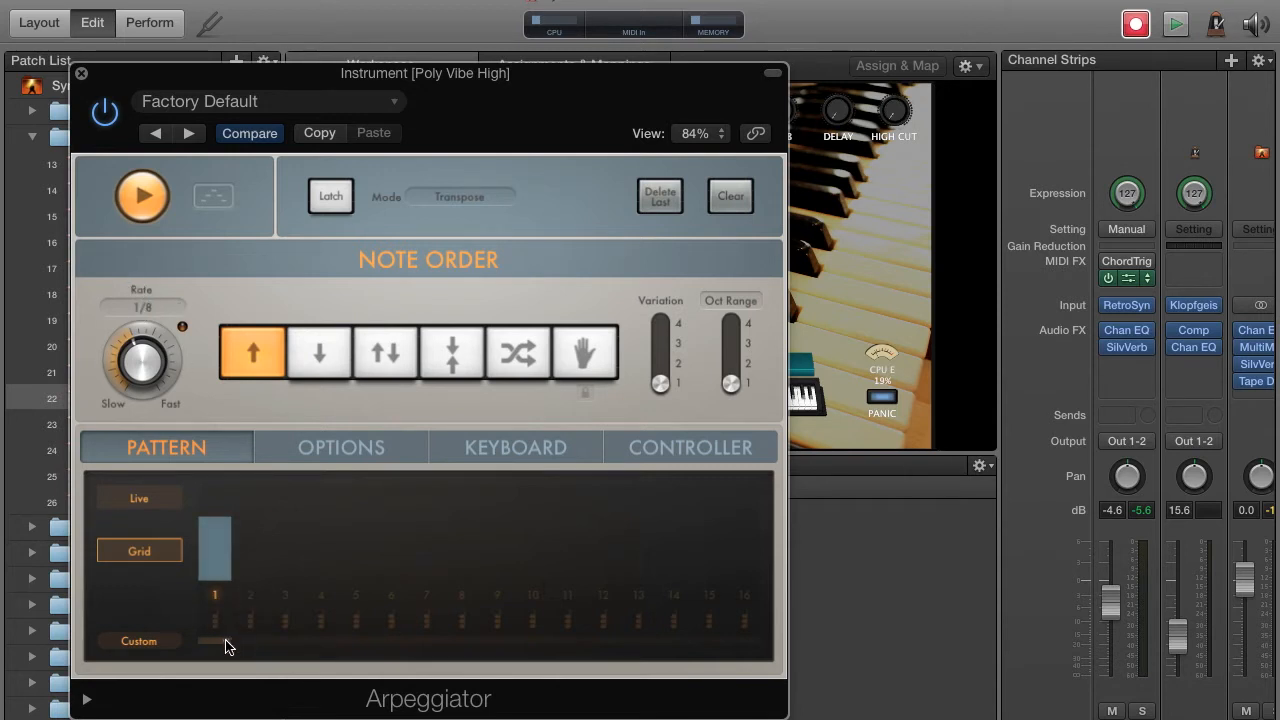
left_click_drag(224, 644, 462, 644)
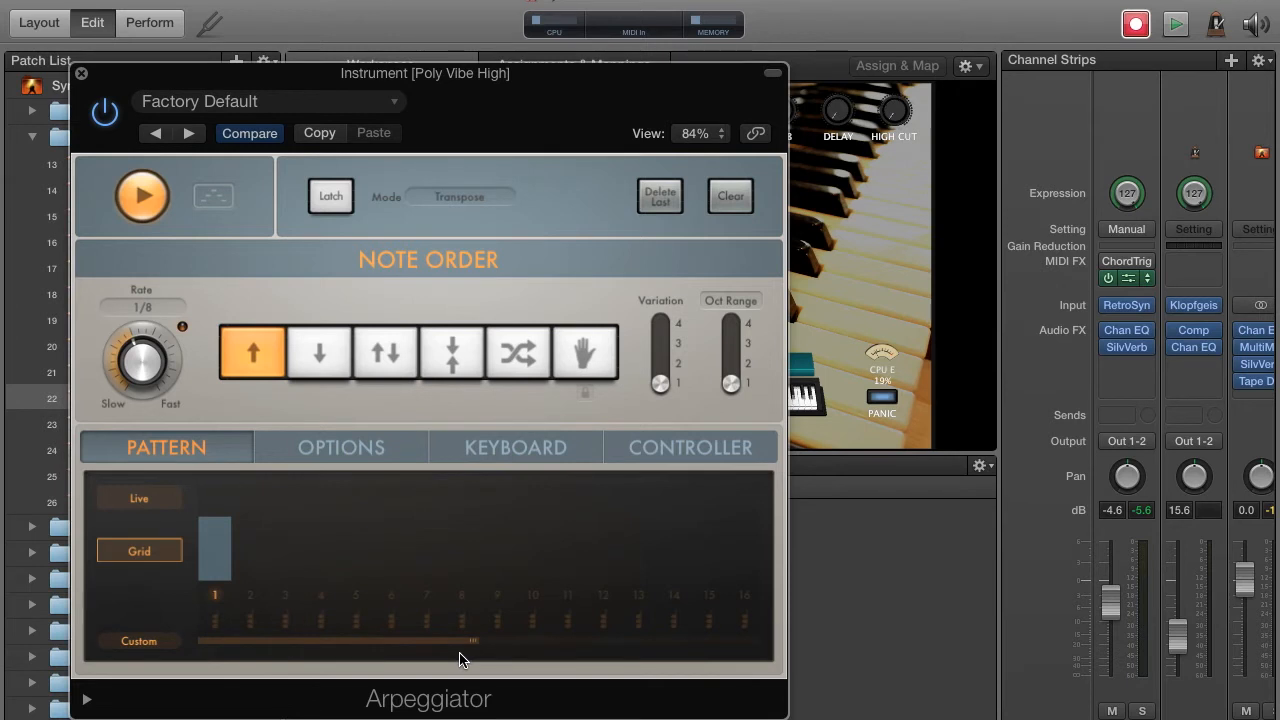
mouse_move(372, 580)
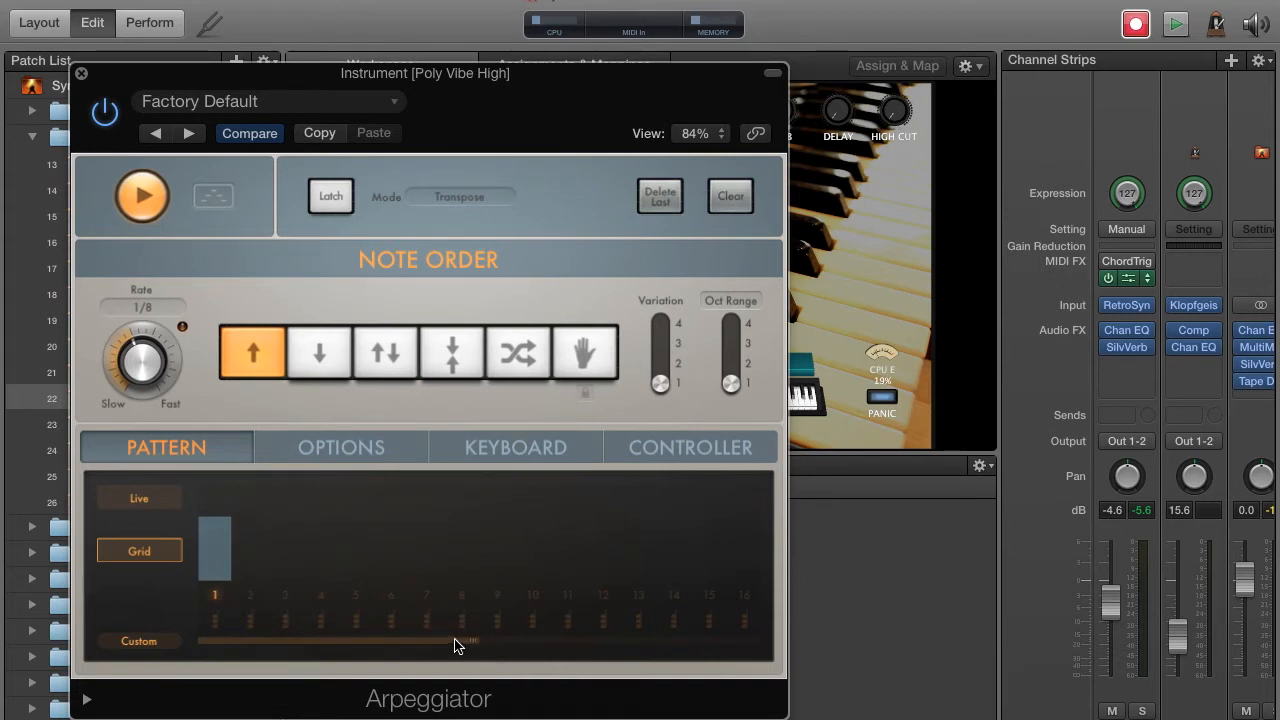
mouse_move(470, 644)
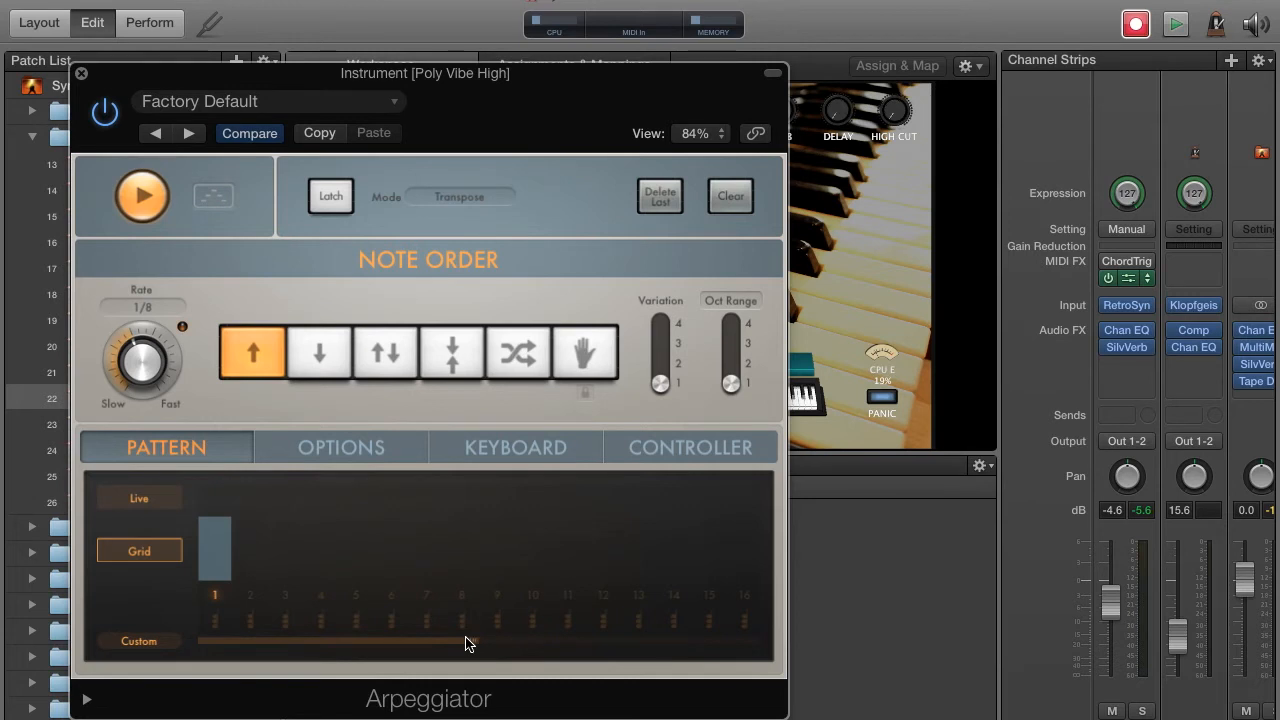
left_click(392, 548)
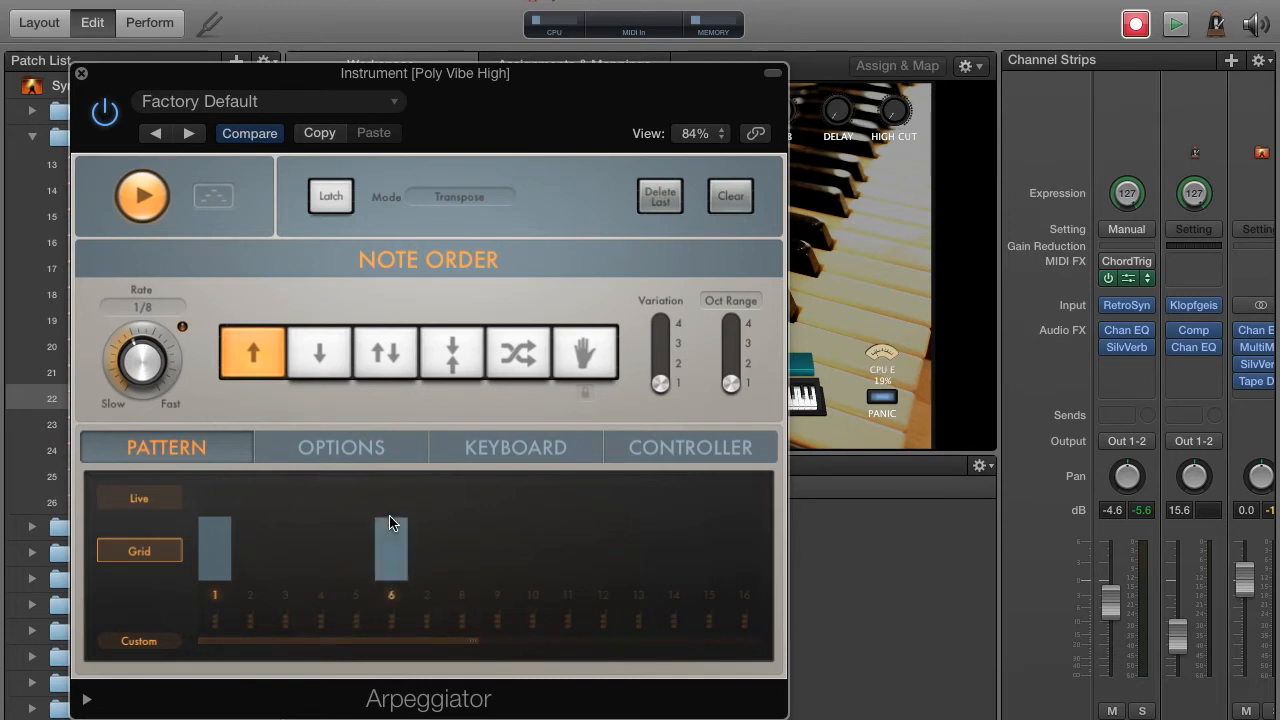
left_click(320, 550)
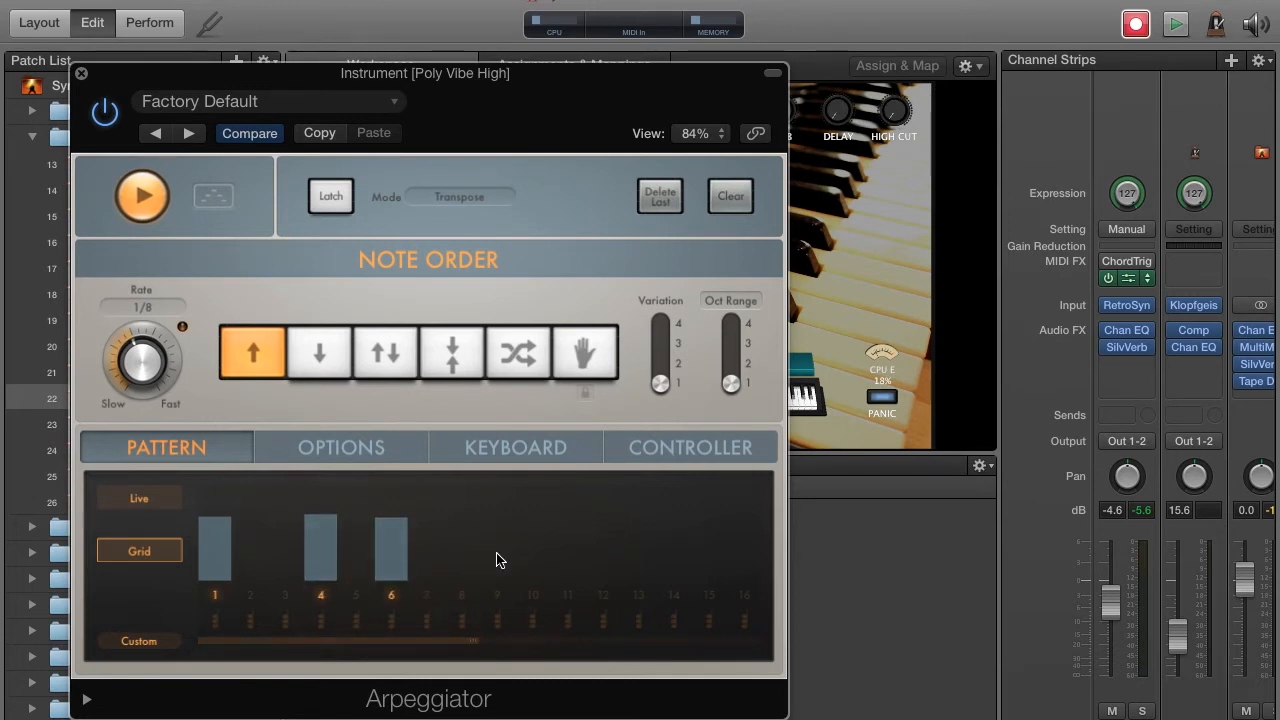
left_click(496, 560)
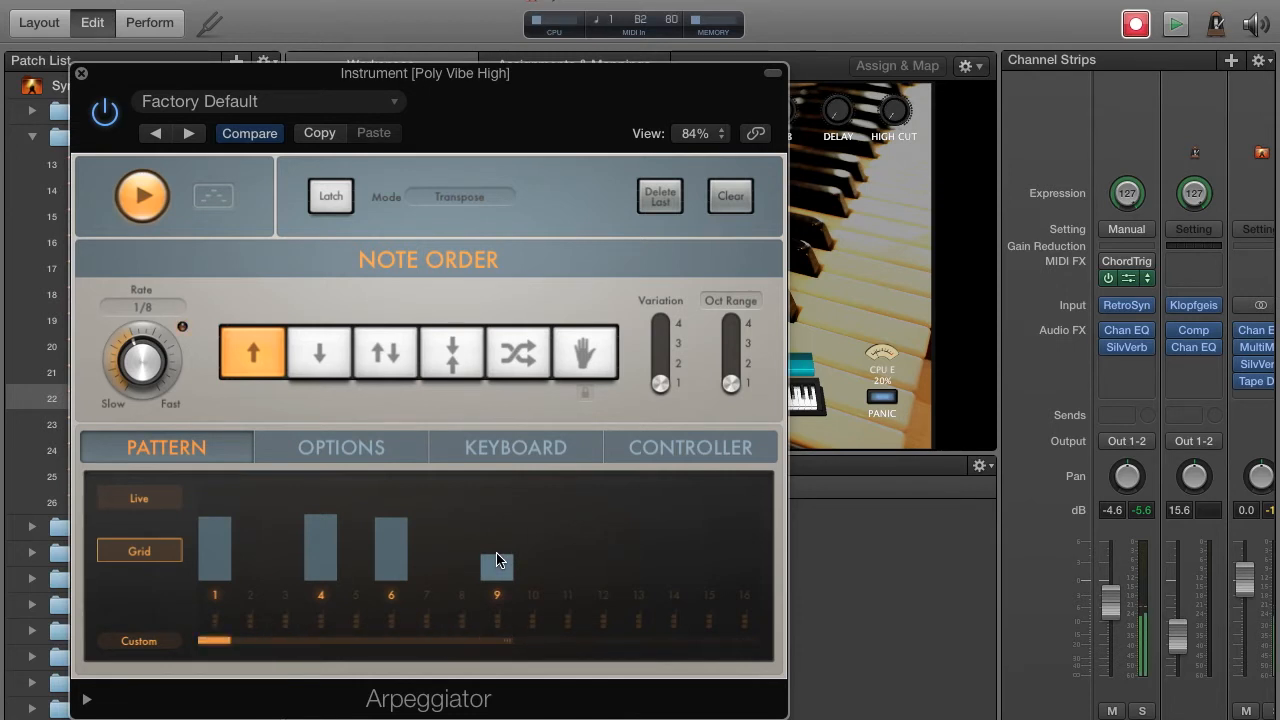
left_click_drag(496, 560, 496, 490)
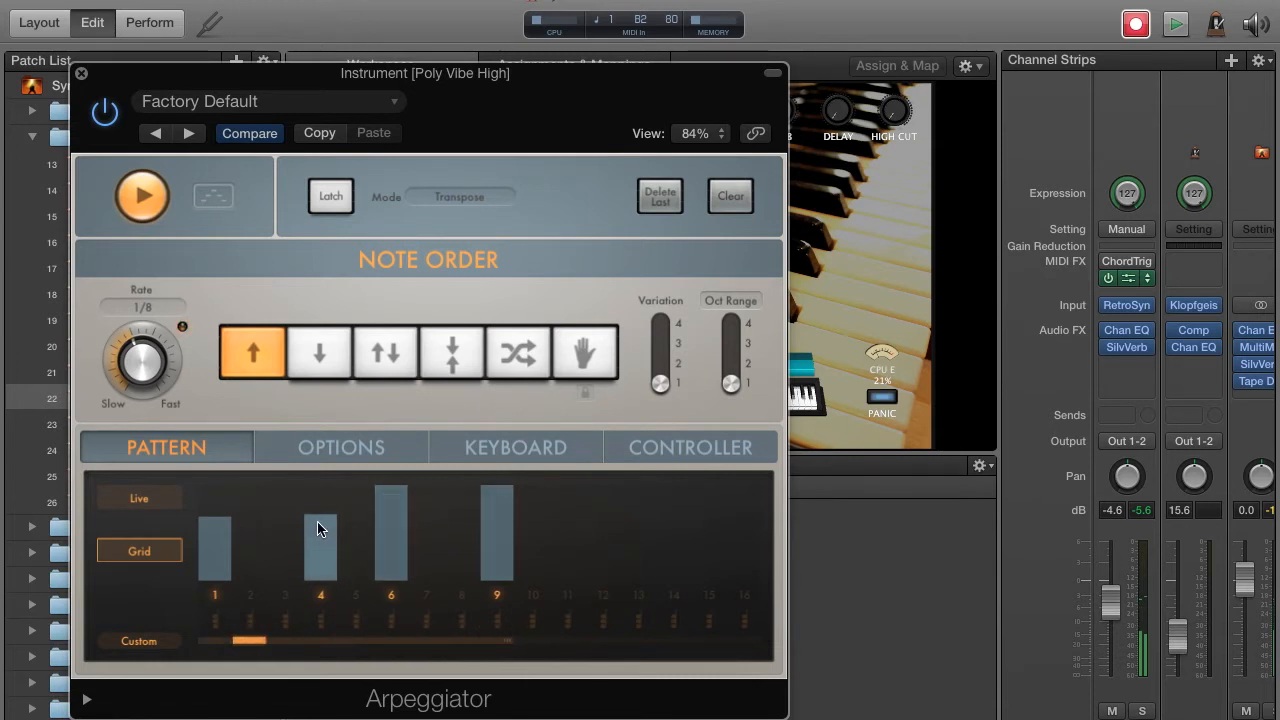
left_click_drag(320, 528, 332, 584)
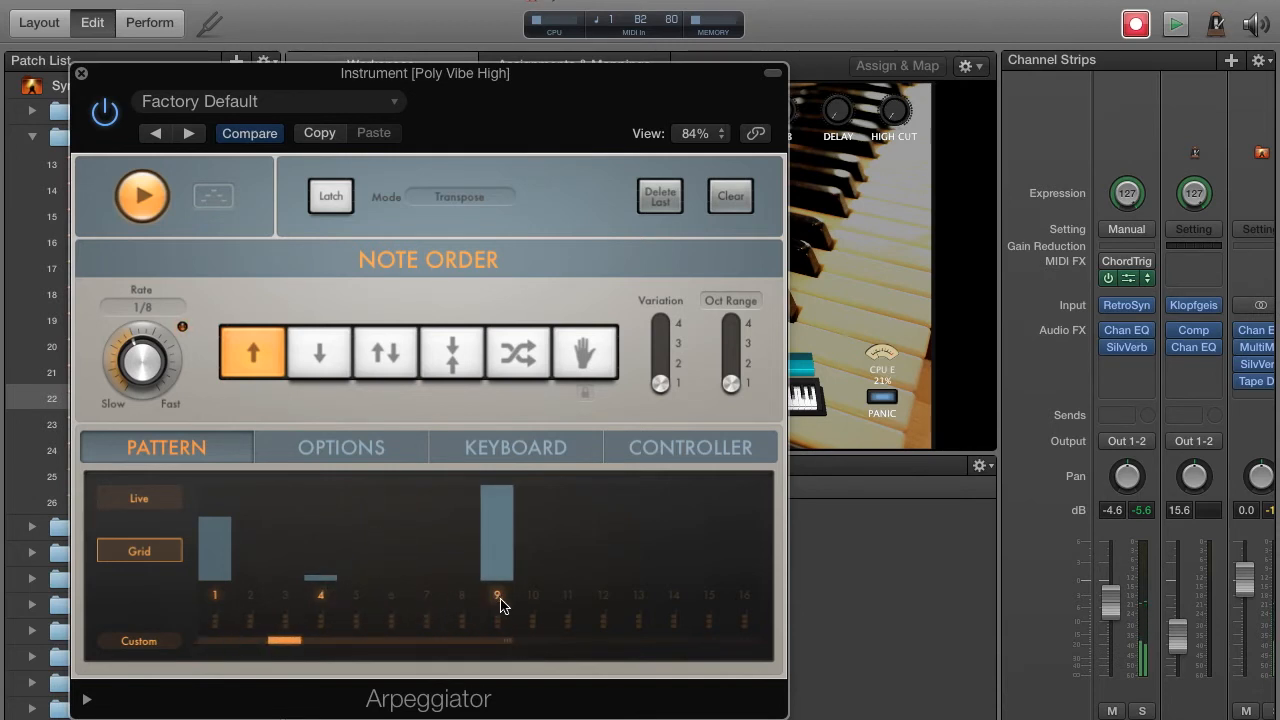
Adjust the active steps, trim the cycle to eight steps and fill in the remaining ones.
left_click(496, 540)
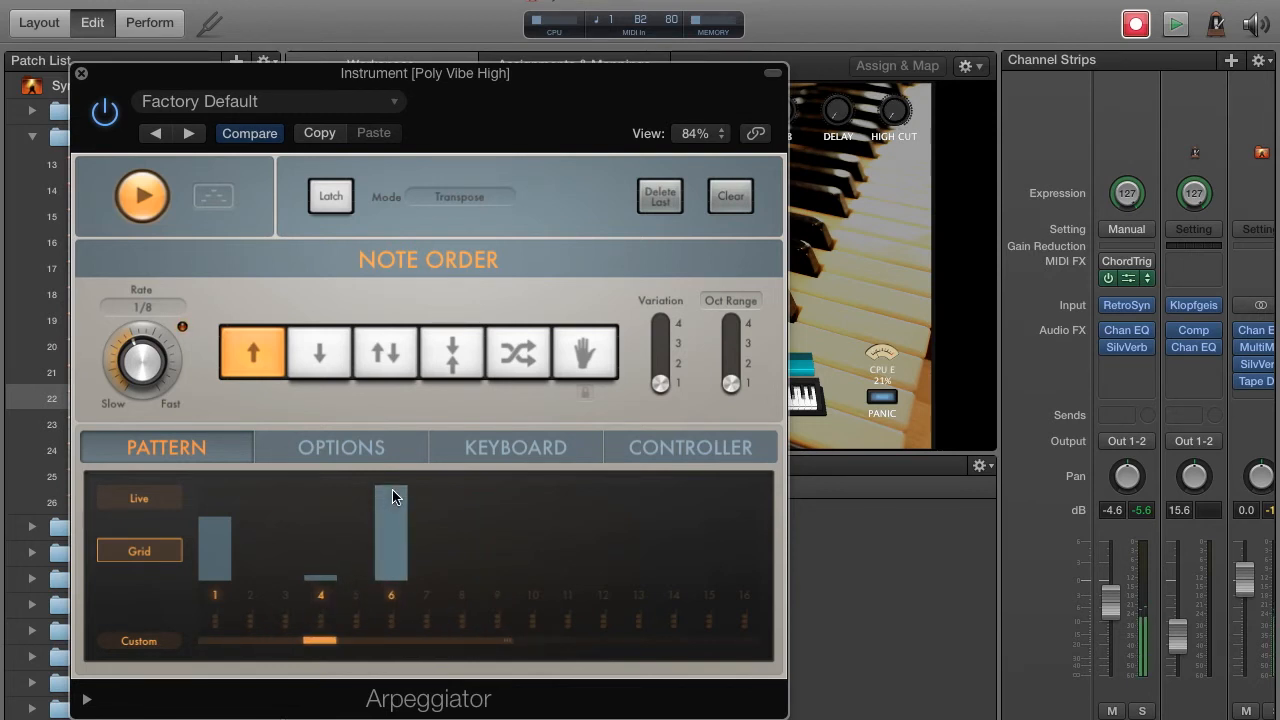
left_click(496, 564)
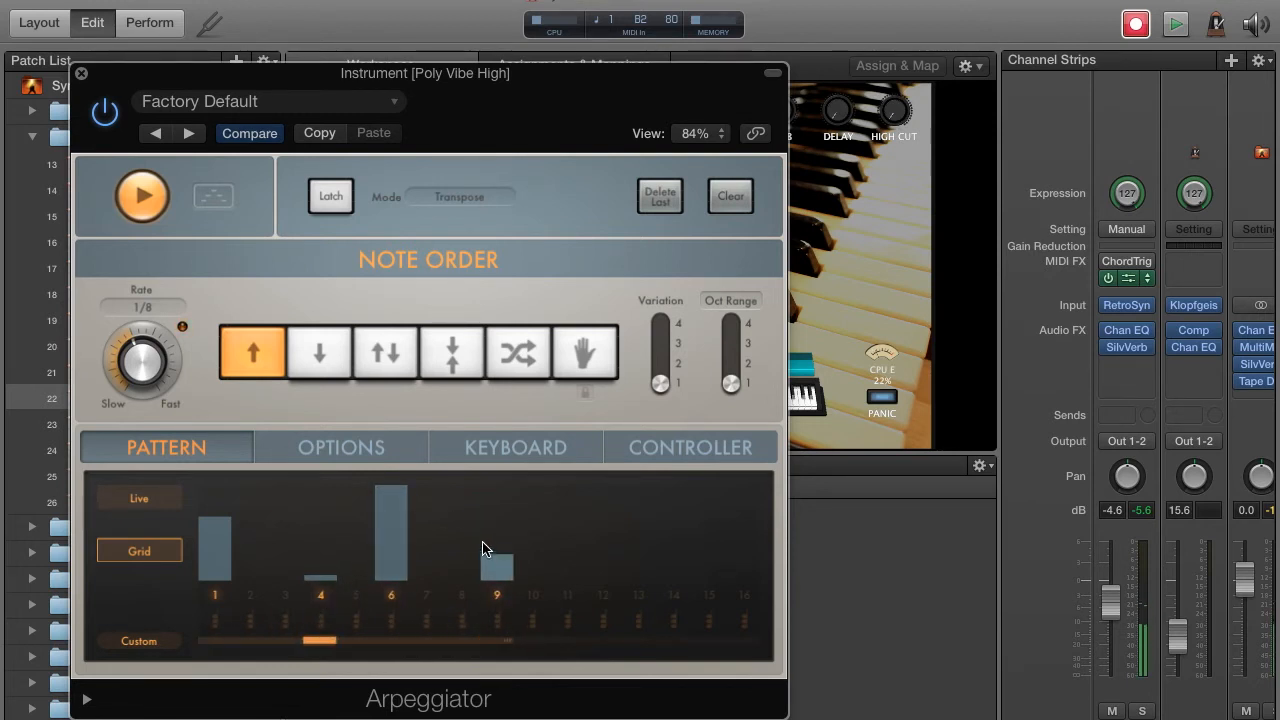
left_click(460, 550)
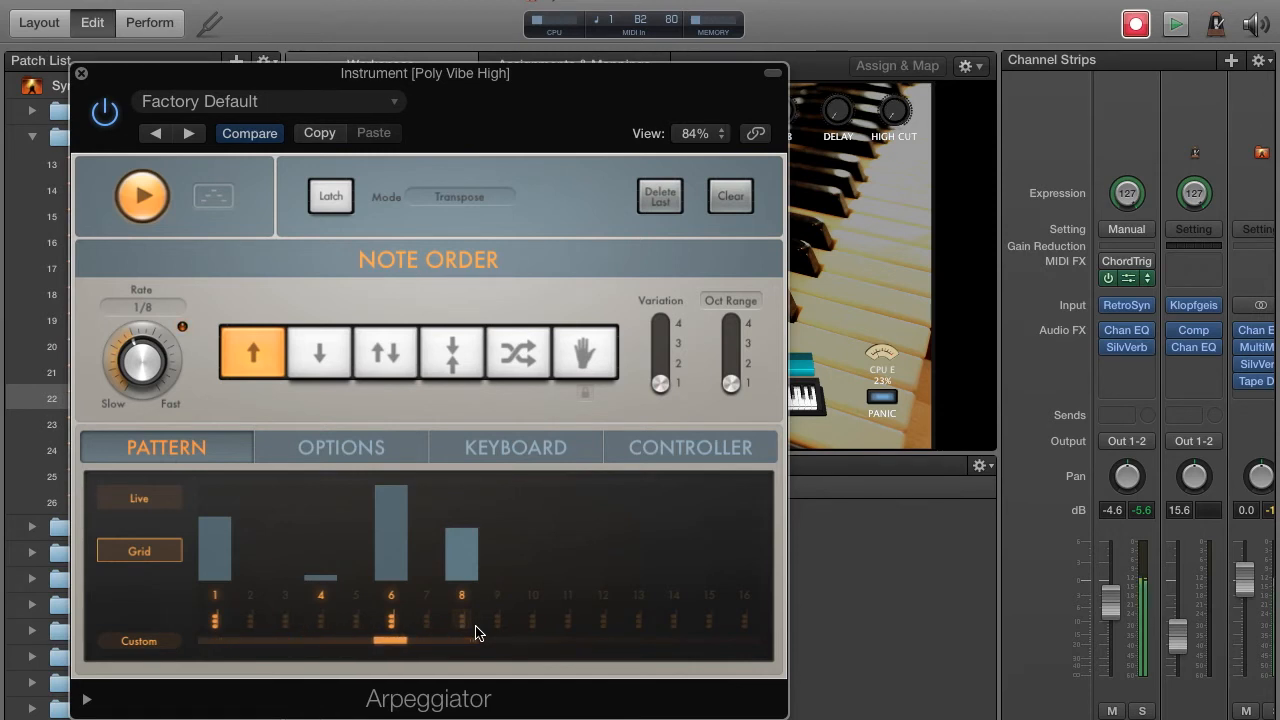
left_click(250, 550)
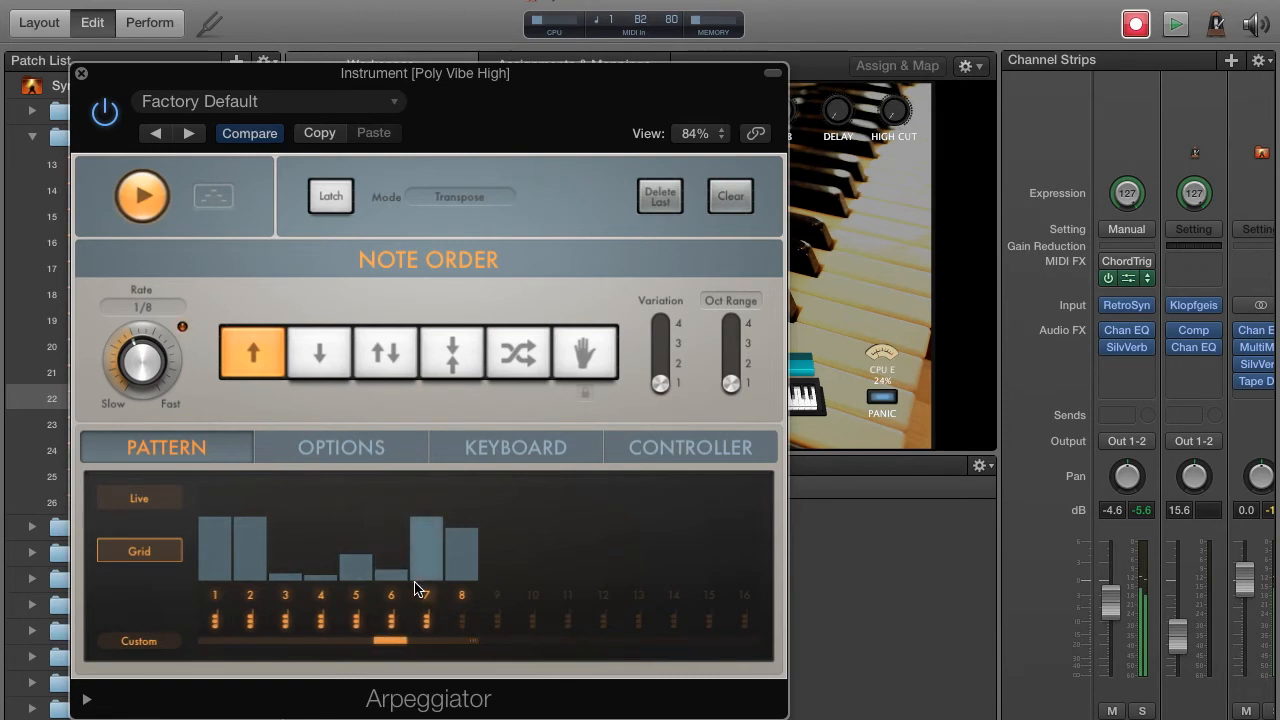
left_click(340, 448)
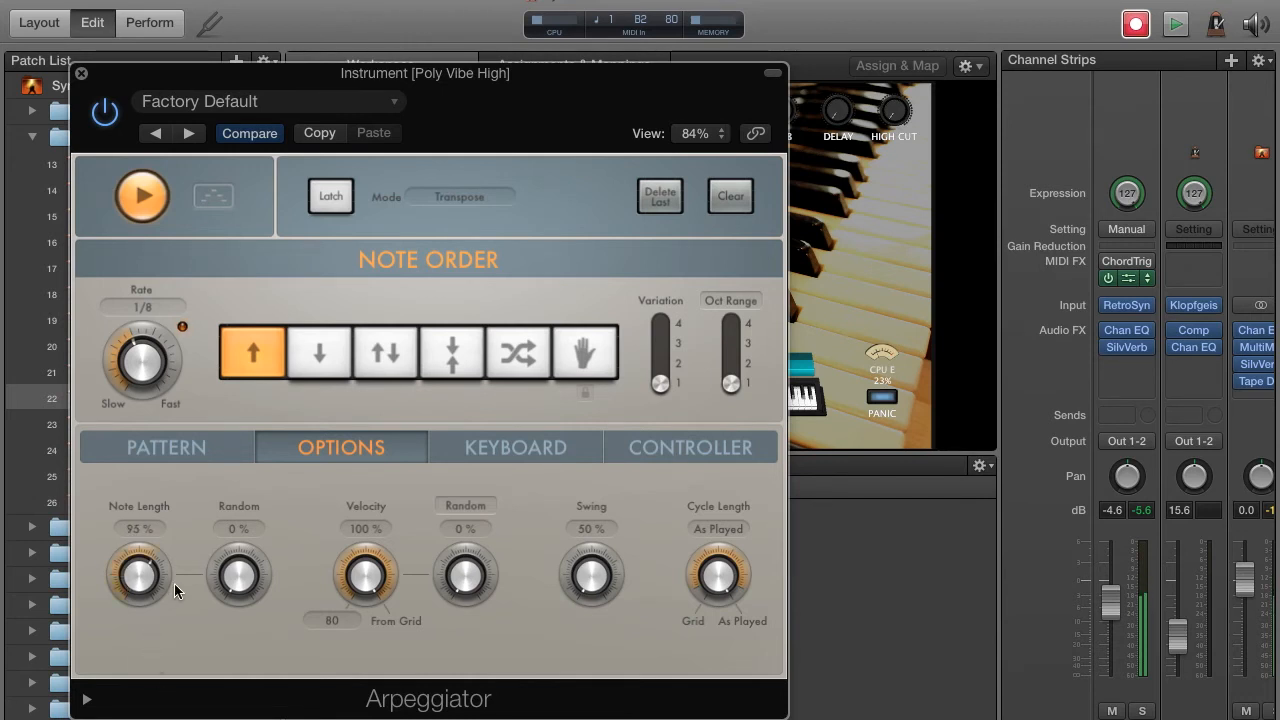
mouse_move(368, 572)
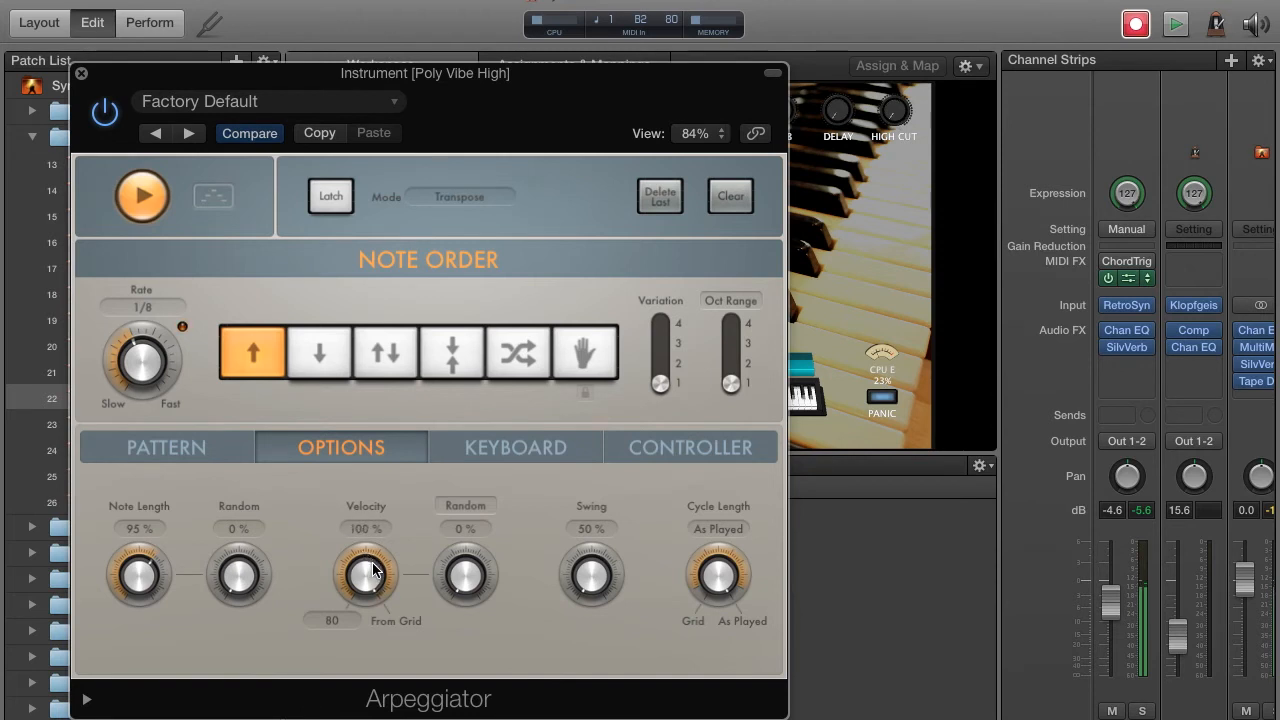
In Options, set velocity to 10% and From Grid to 72, adjust another knob, then show the grid again.
left_click(166, 446)
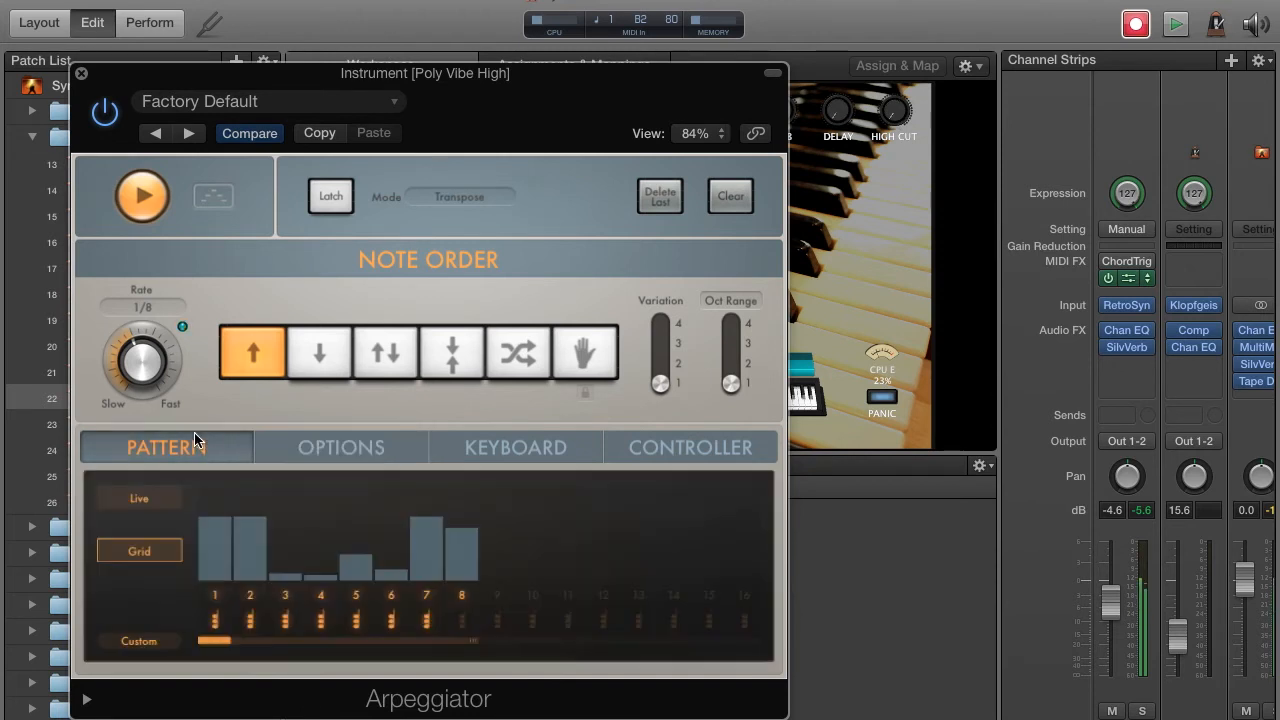
left_click(340, 448)
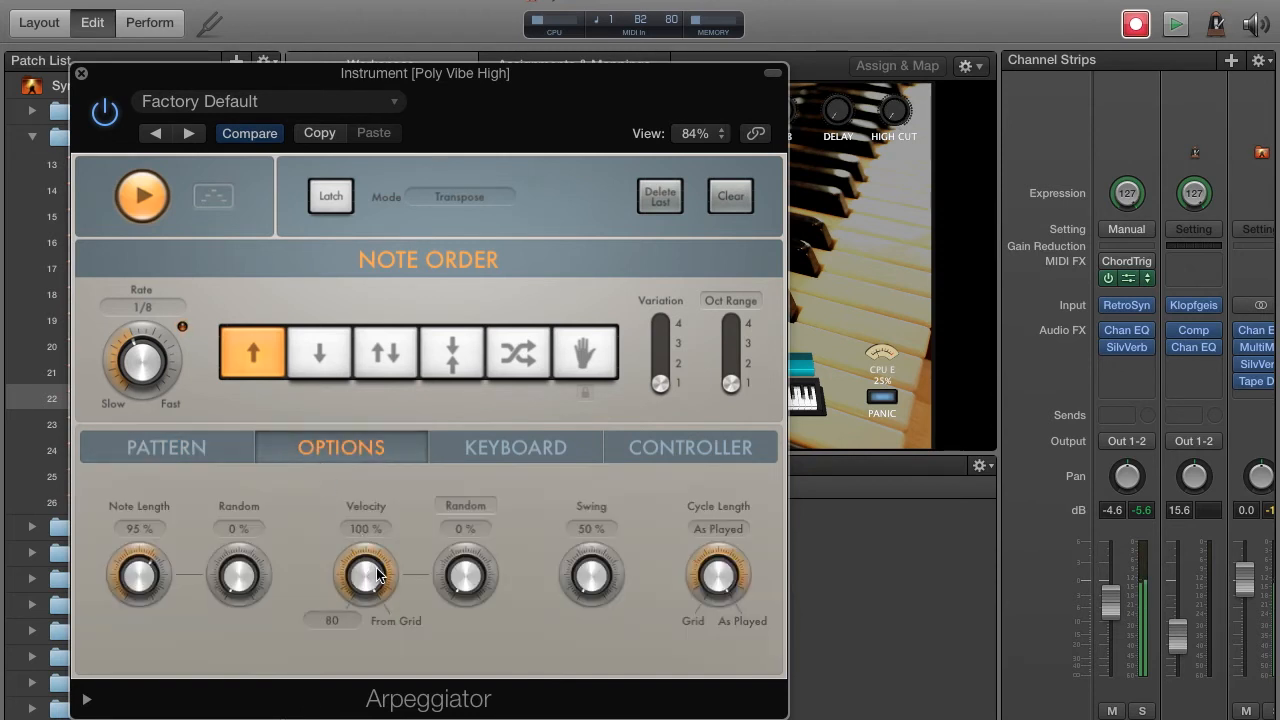
left_click_drag(364, 576, 364, 620)
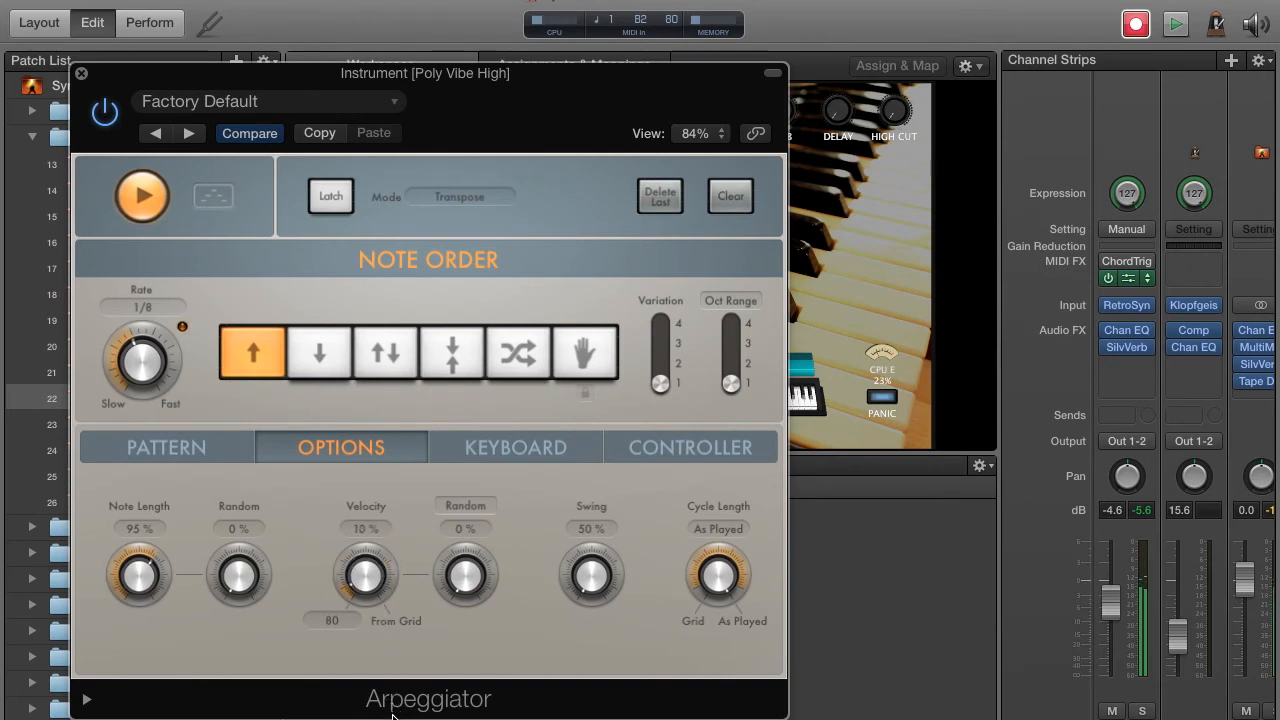
left_click_drag(364, 576, 364, 600)
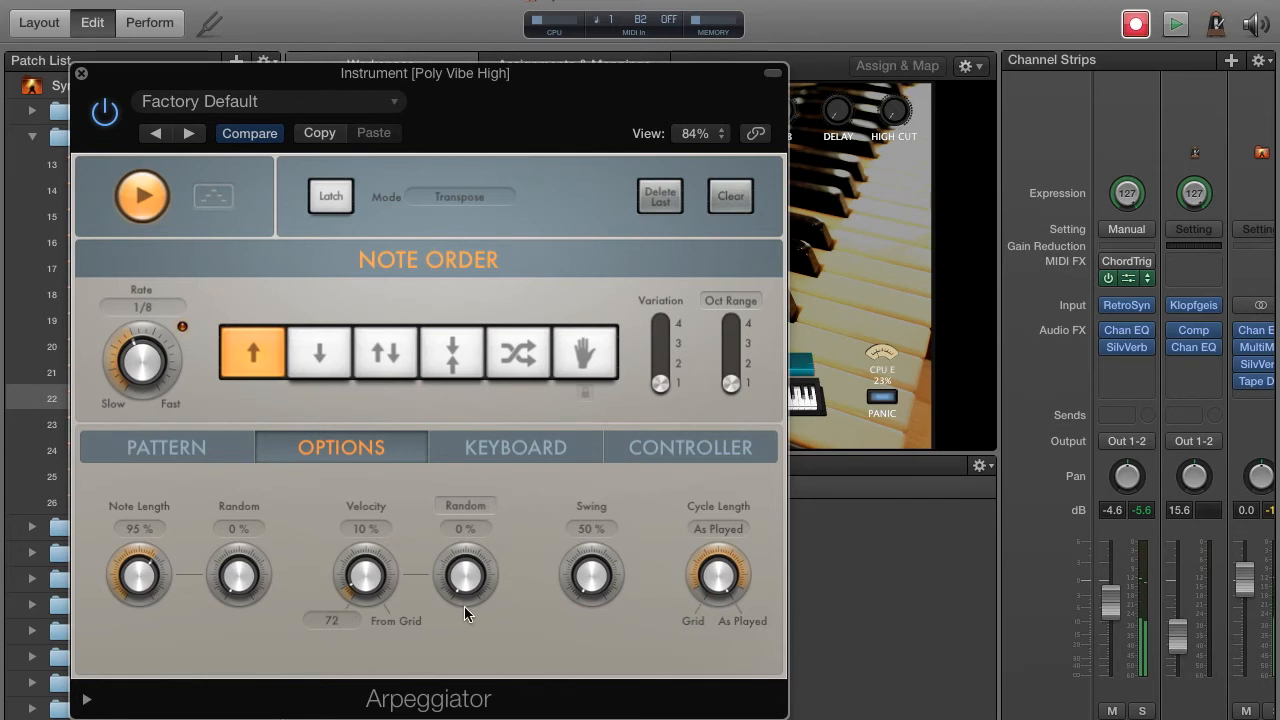
mouse_move(584, 584)
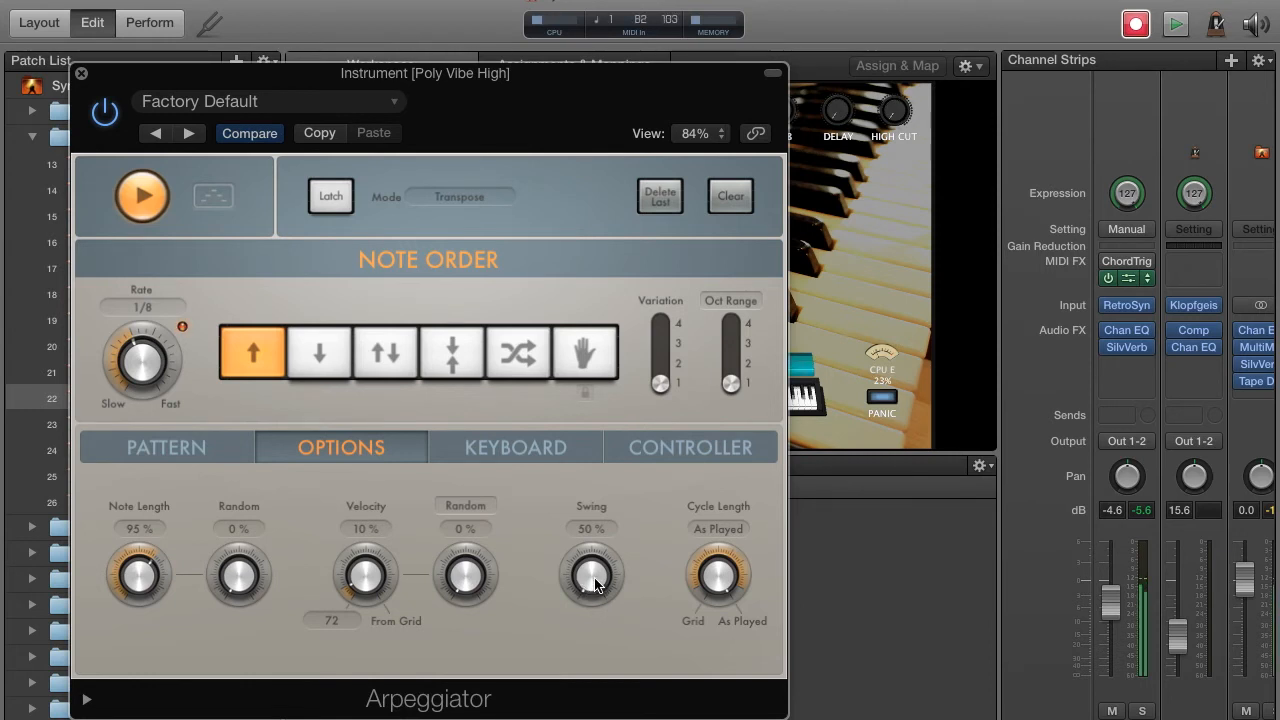
left_click_drag(592, 572, 592, 530)
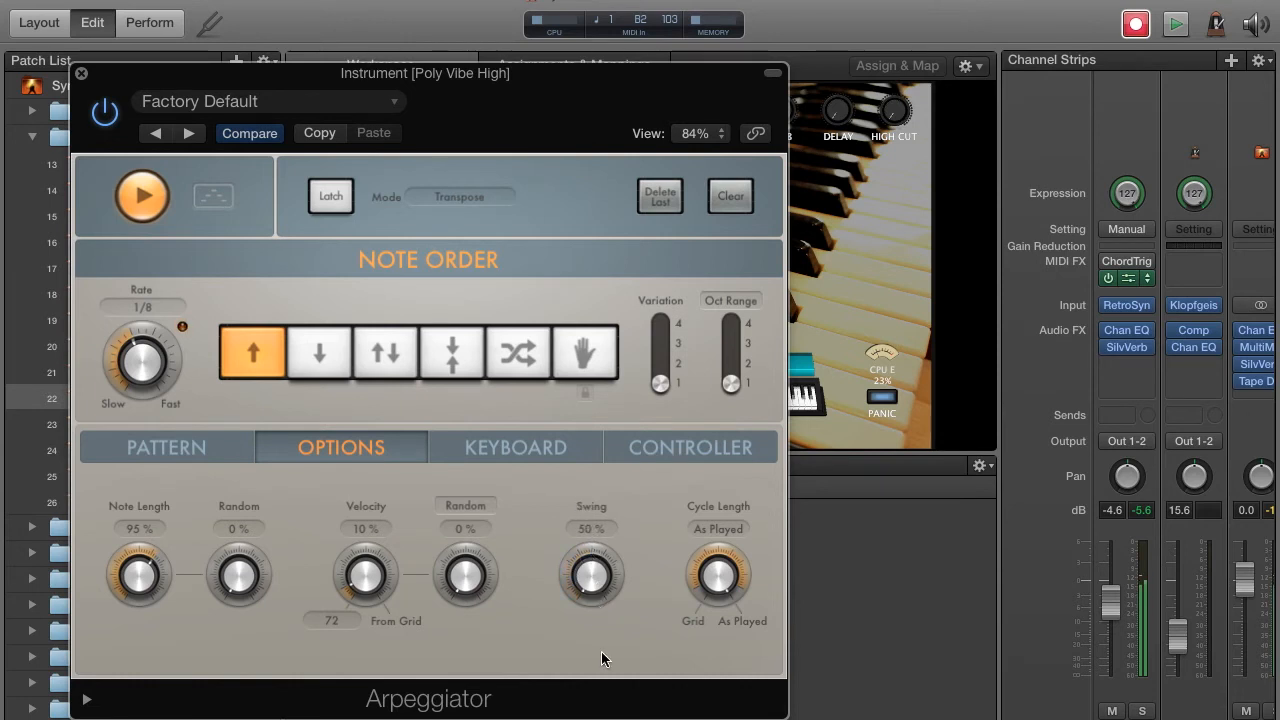
left_click(166, 448)
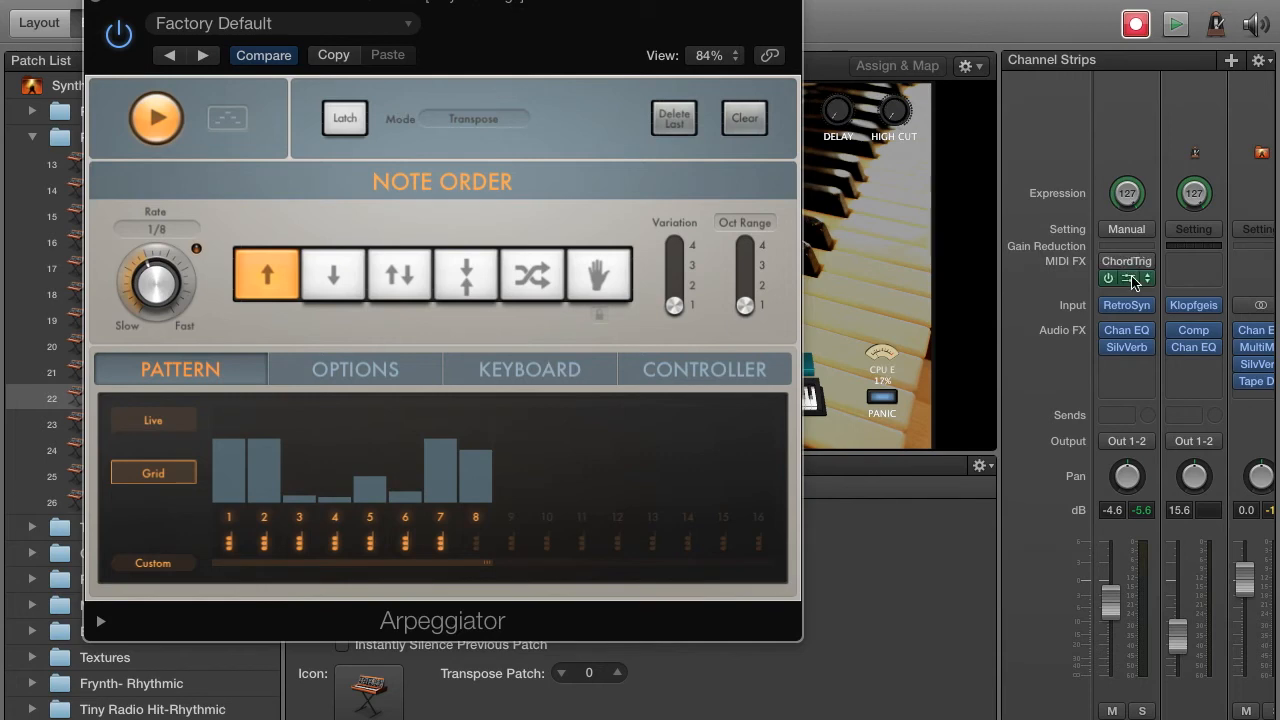
Load the Key of A-Full preset into Chord Trigger and close the plug-in windows.
left_click(1126, 278)
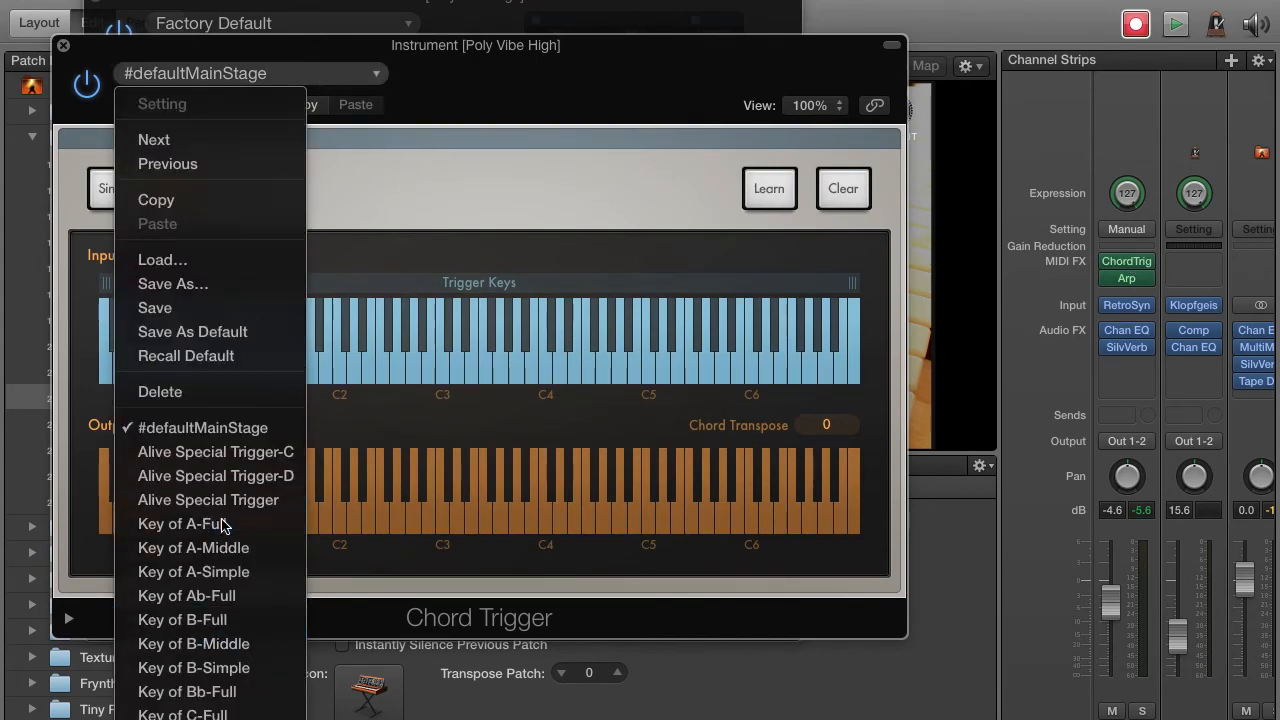
left_click(180, 524)
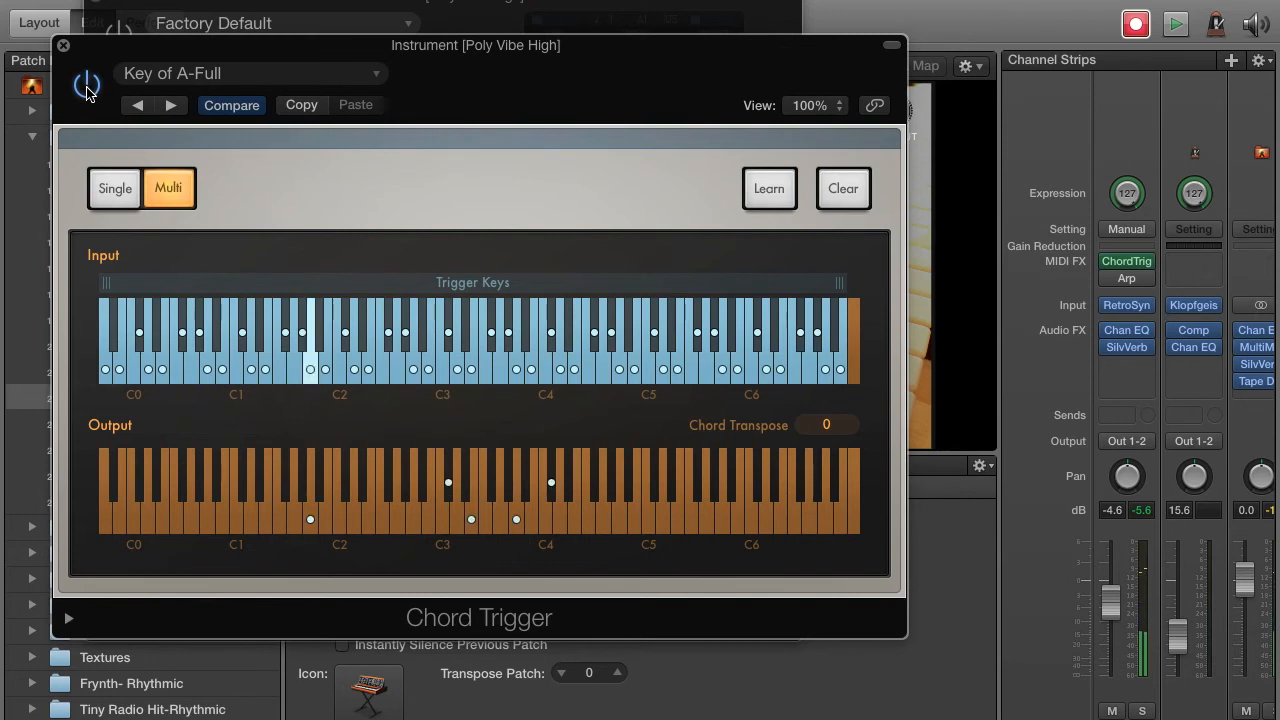
mouse_move(96, 30)
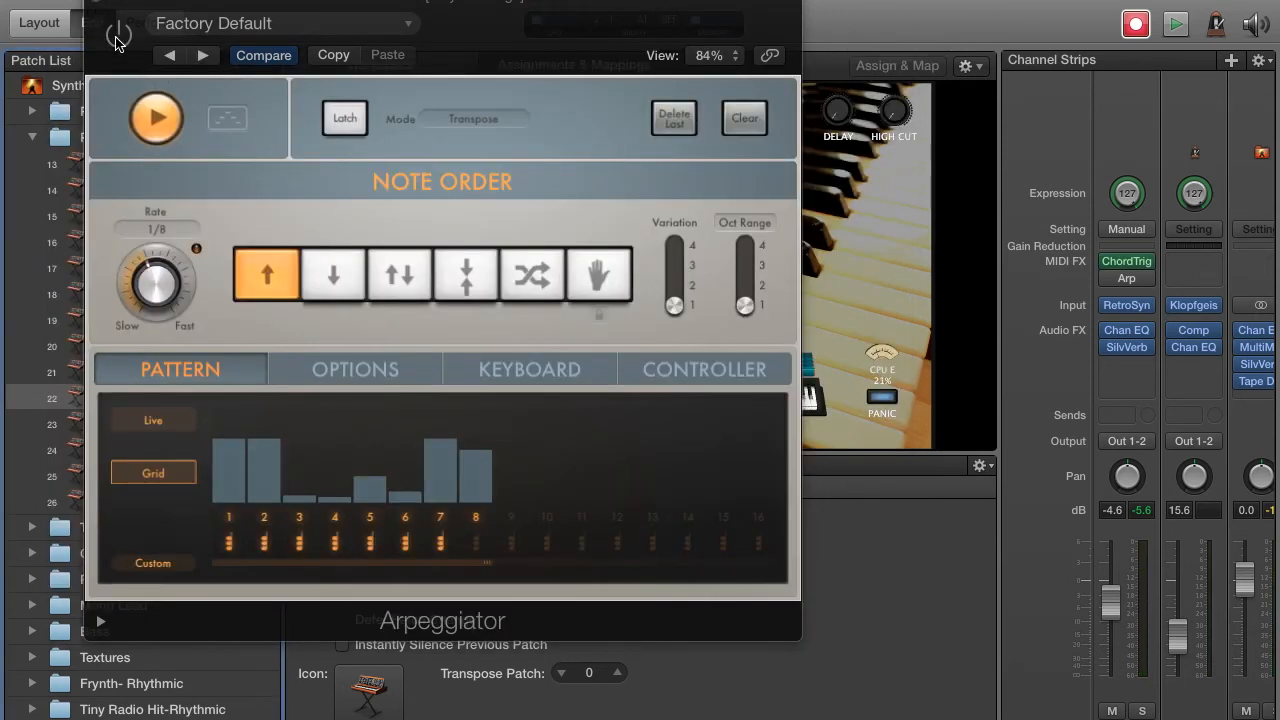
left_click(120, 32)
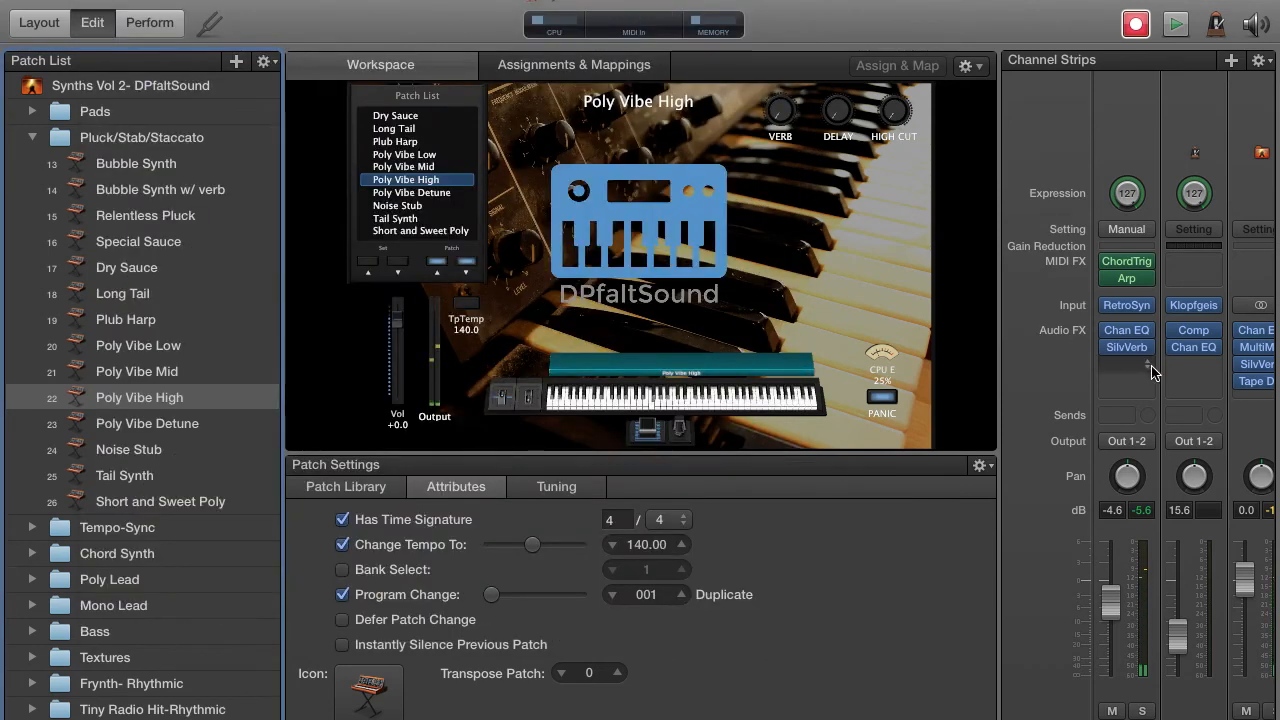
Add a stereo Tape Delay, try Groove at 75% then back near 50%, and close its editor.
left_click(1126, 364)
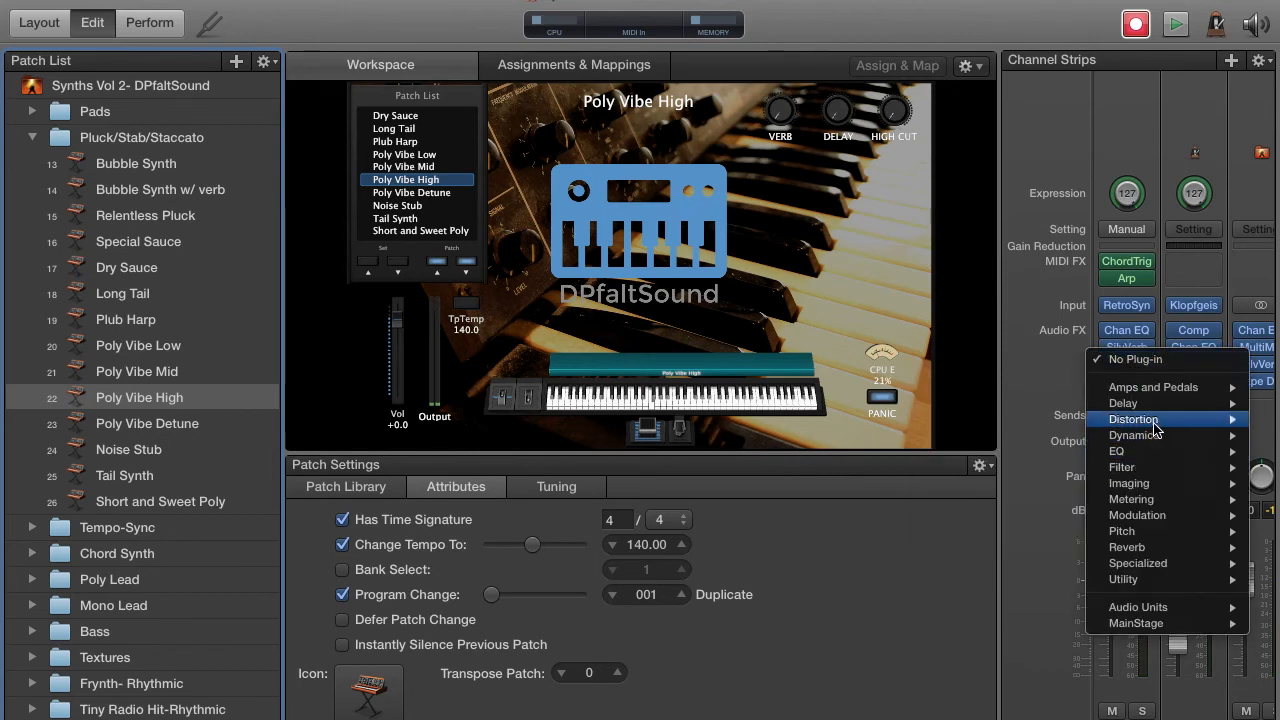
mouse_move(1124, 404)
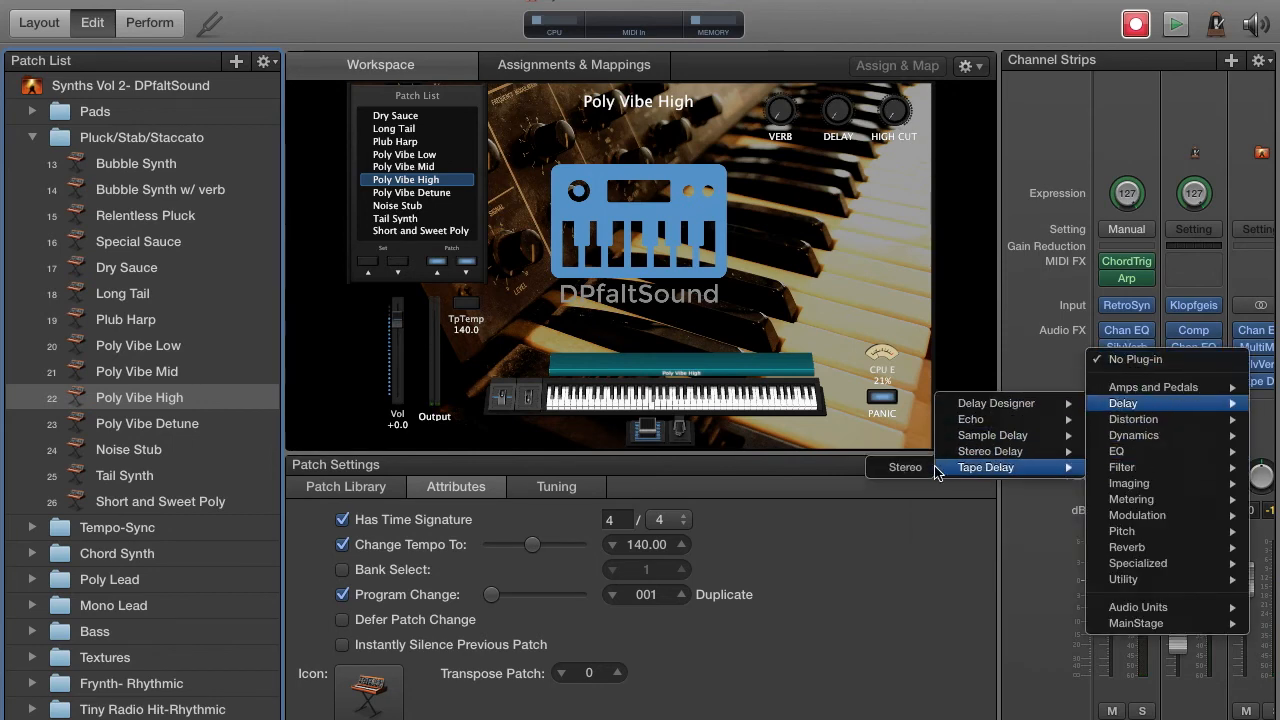
left_click(986, 468)
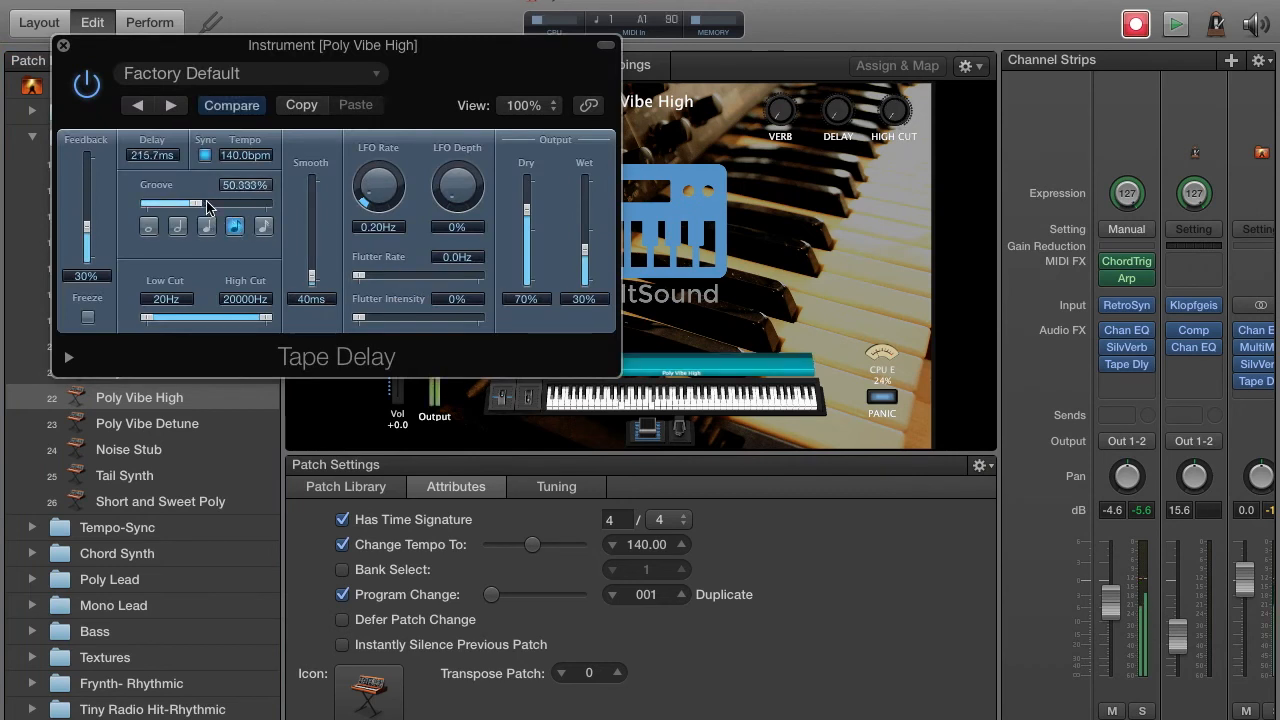
left_click_drag(196, 204, 250, 204)
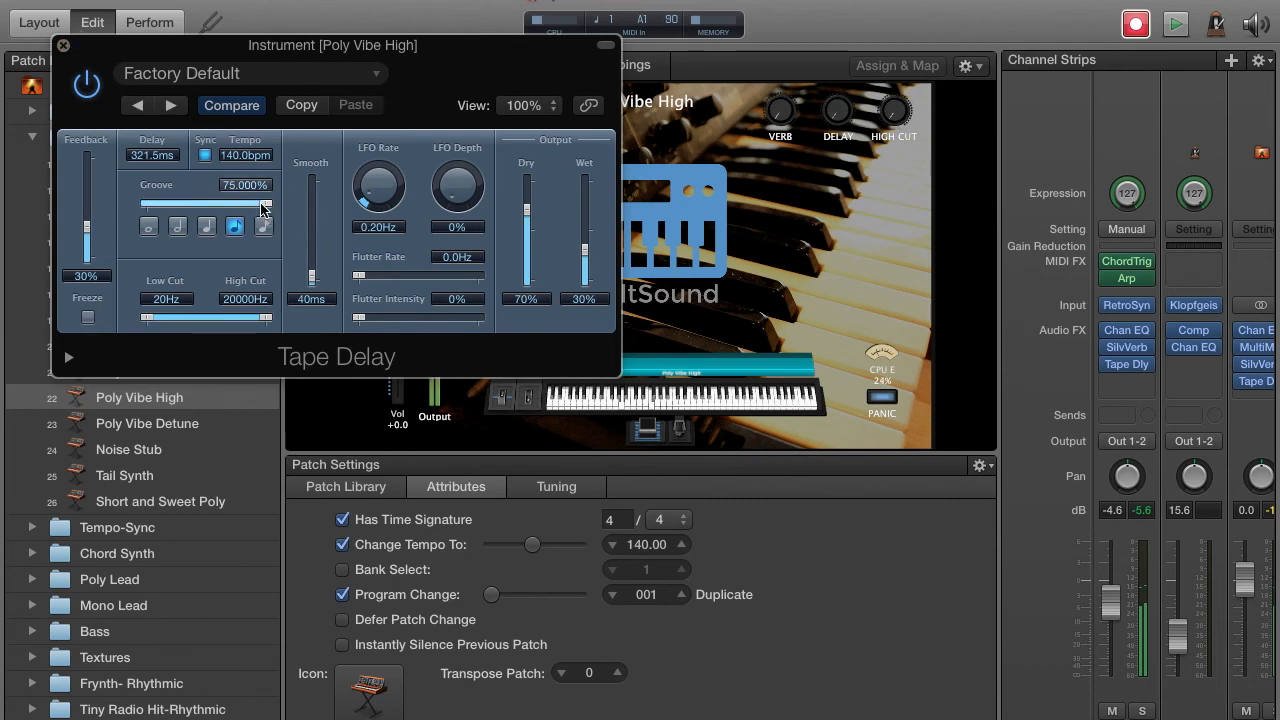
left_click_drag(264, 204, 196, 204)
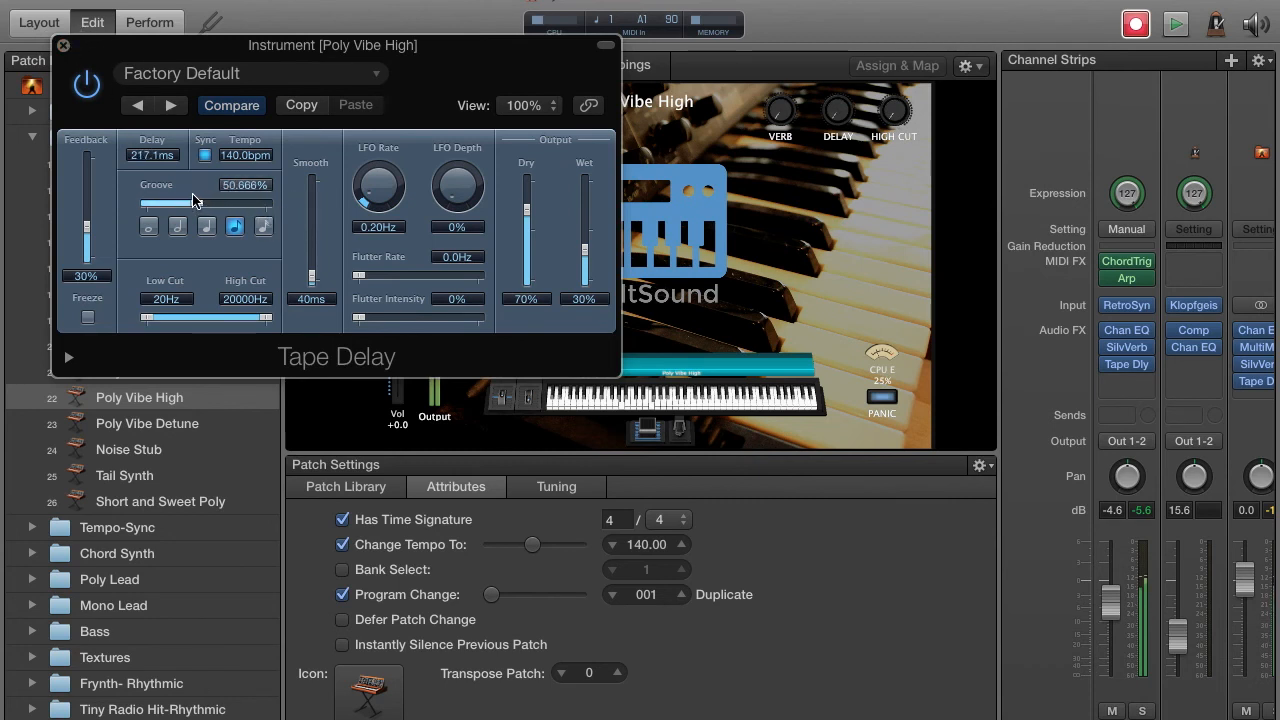
left_click(62, 46)
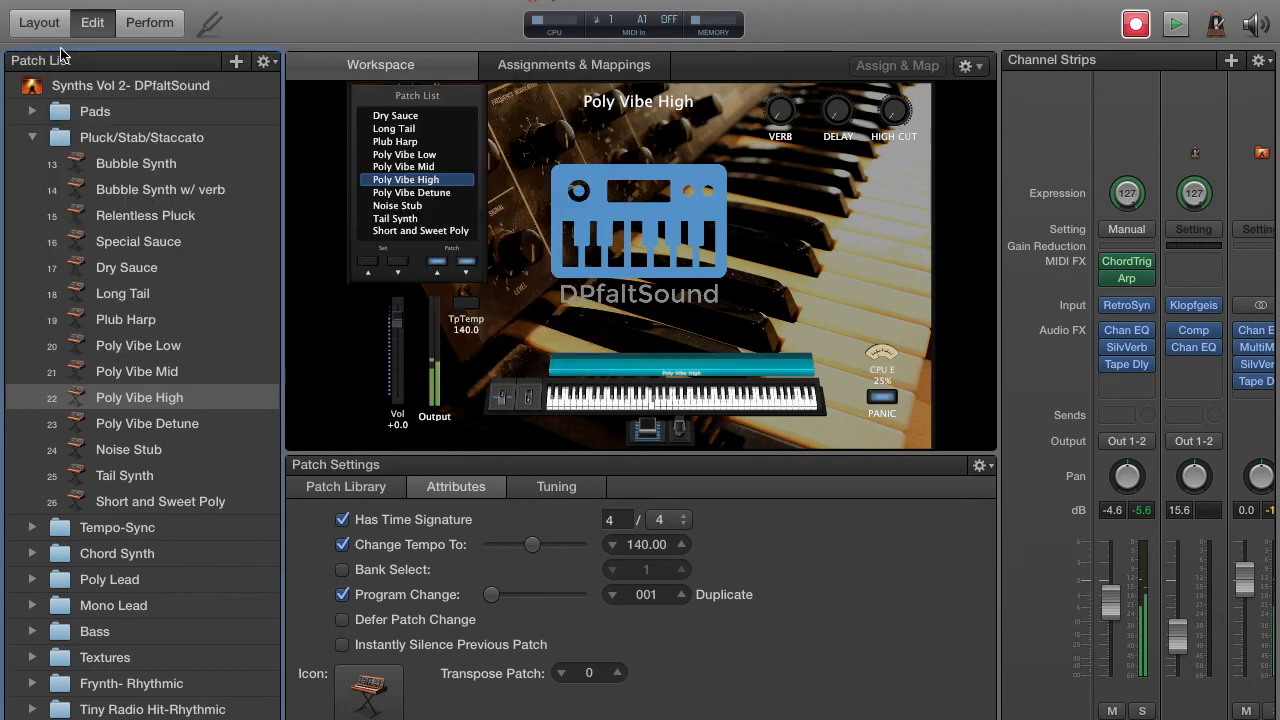